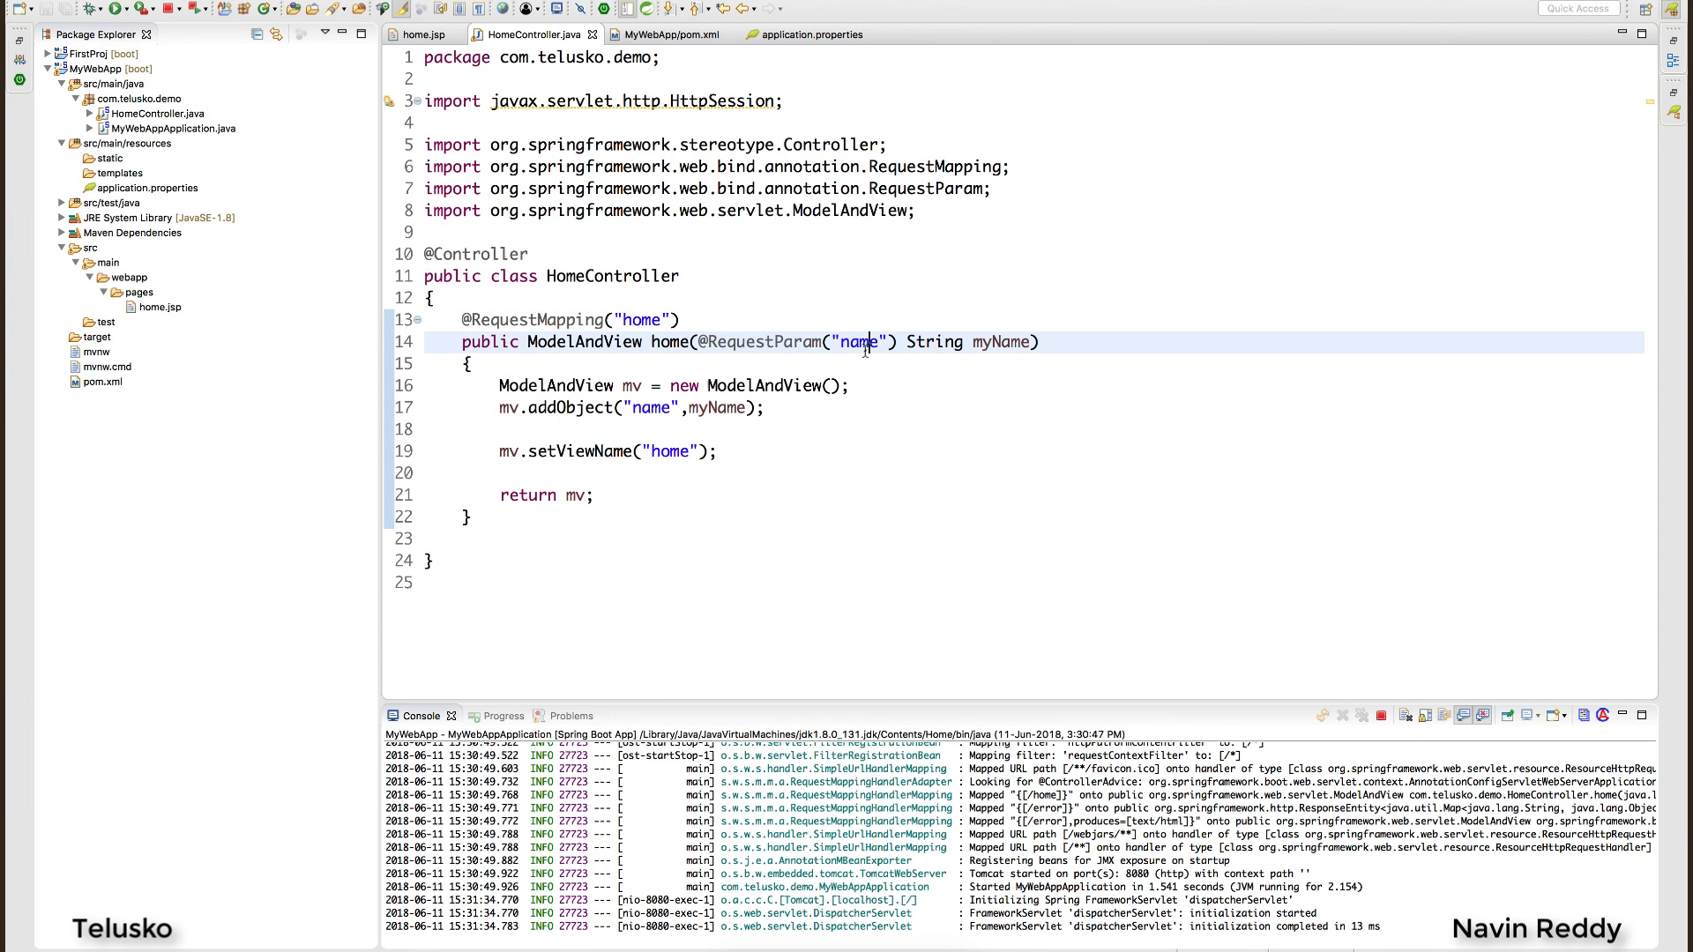
# Create a new class named Alien in the com.telusko.demo package.
pyautogui.click(415, 33)
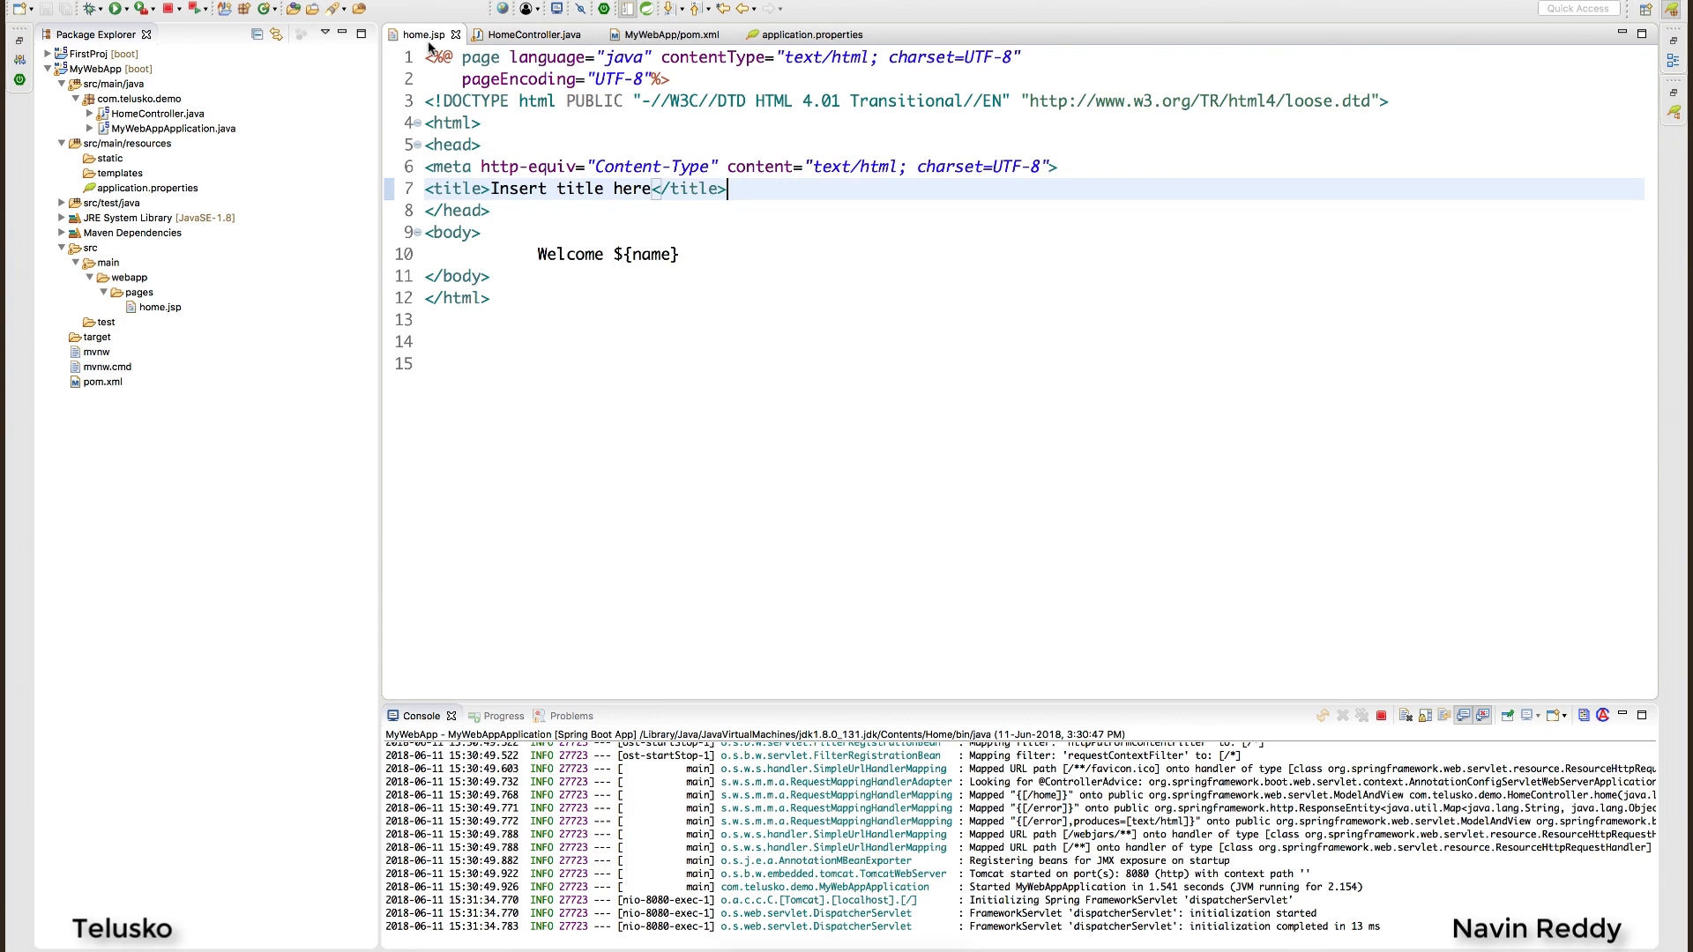
pyautogui.click(532, 33)
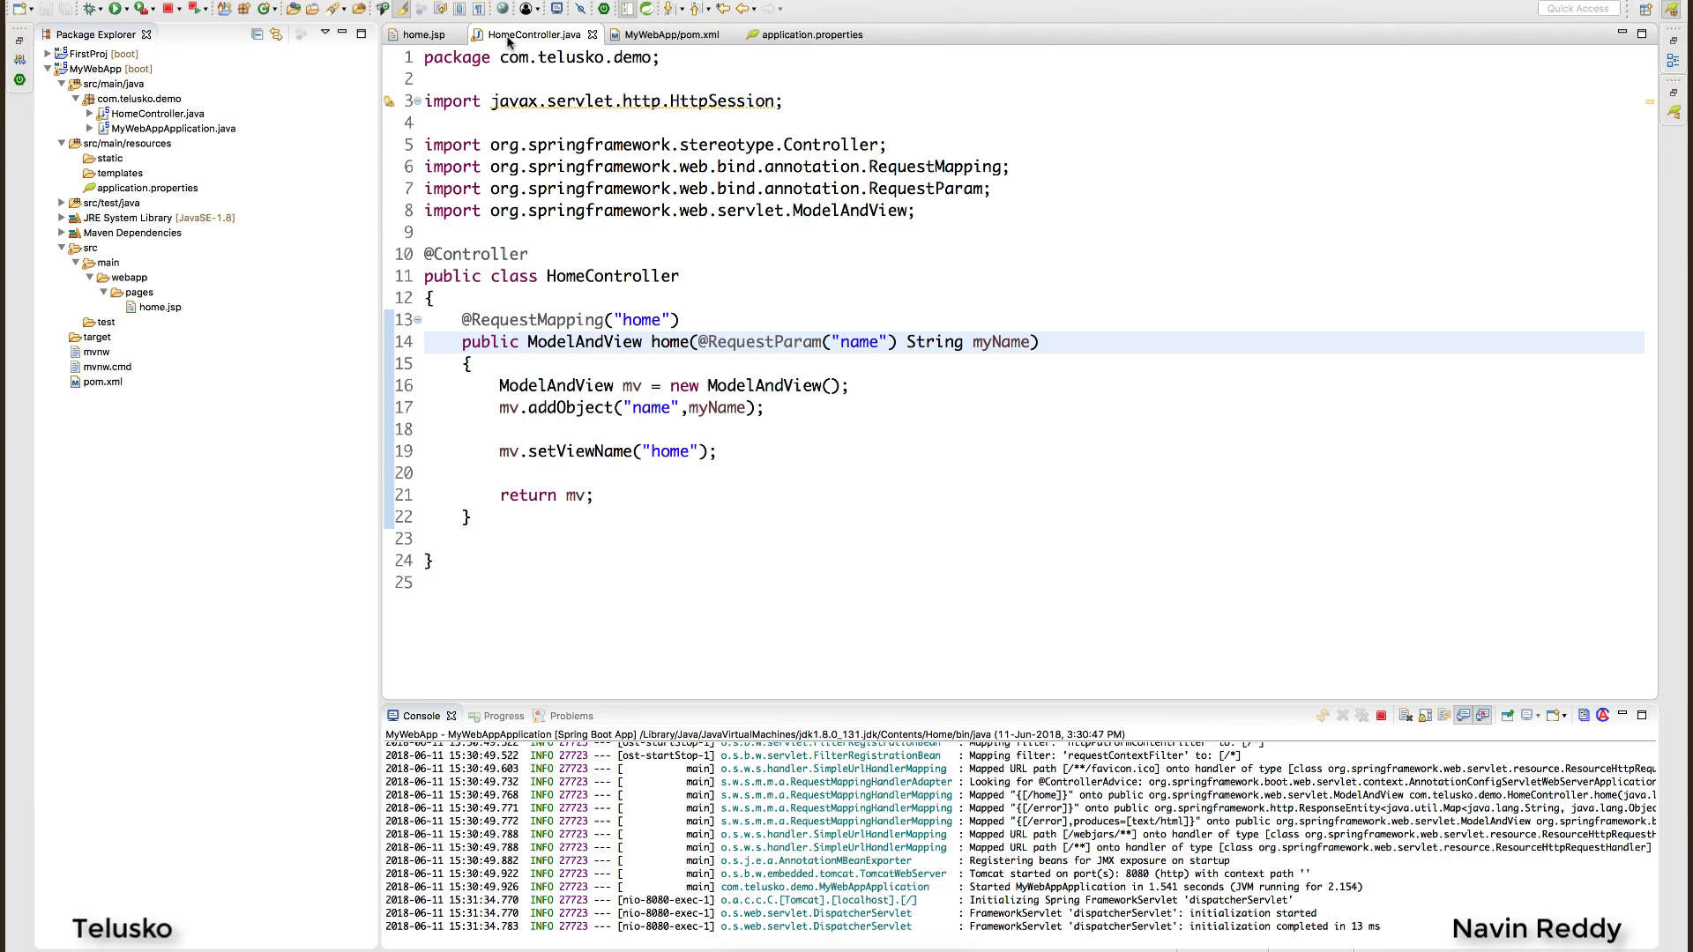
pyautogui.click(138, 98)
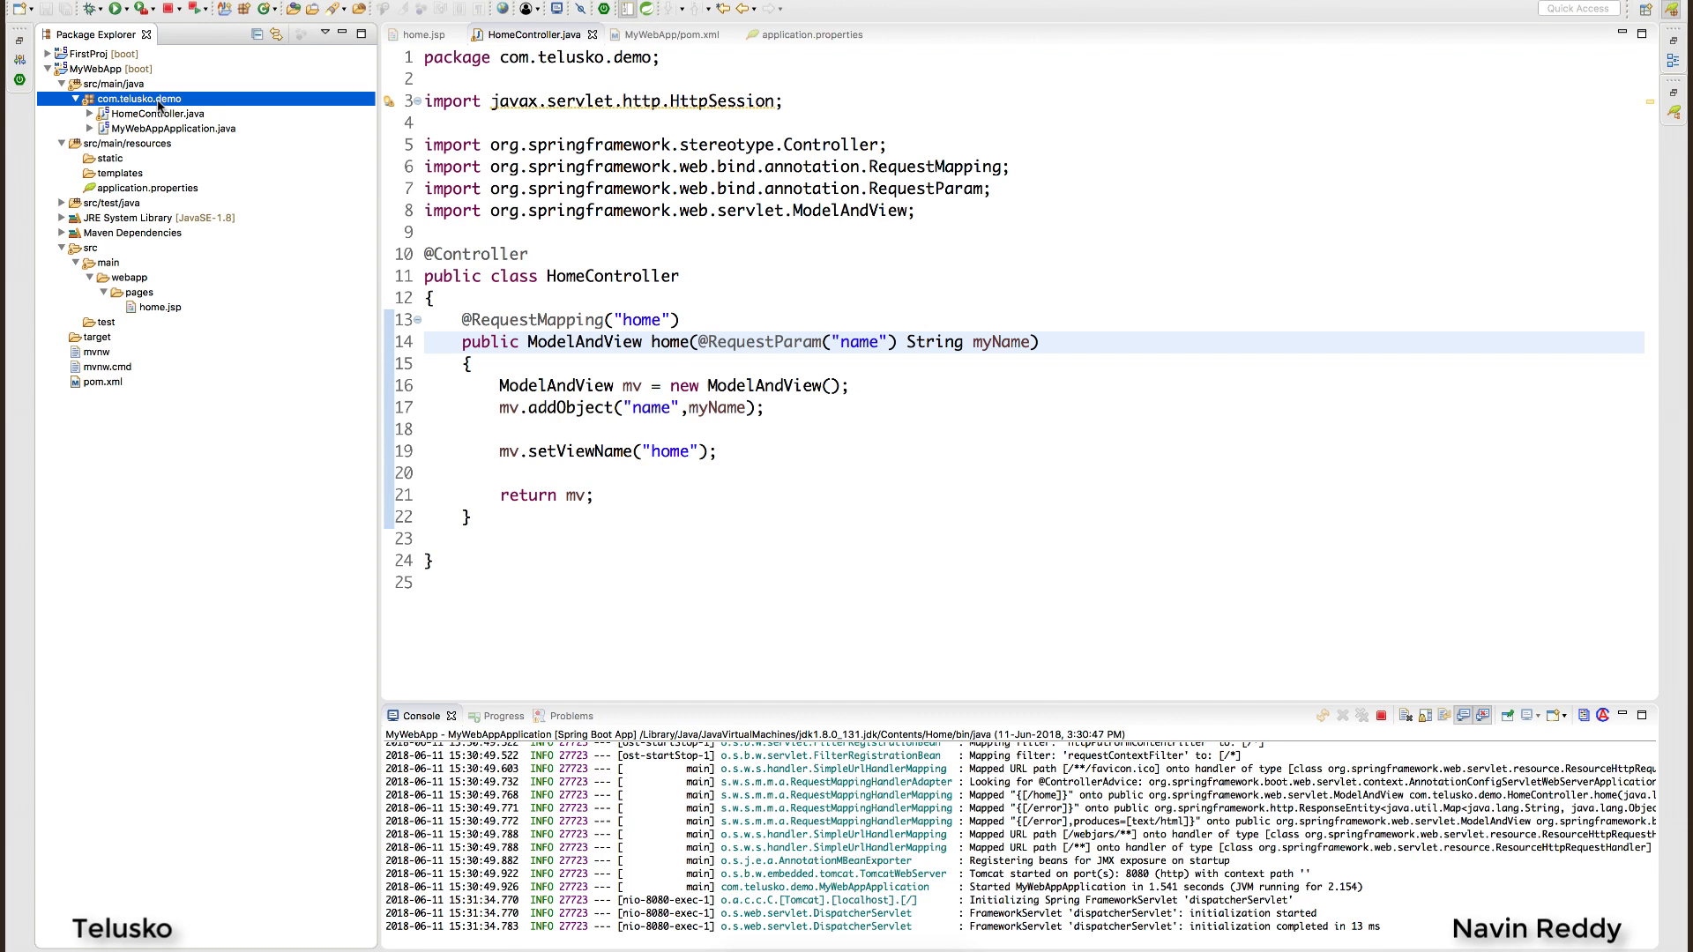
pyautogui.moveTo(472, 307)
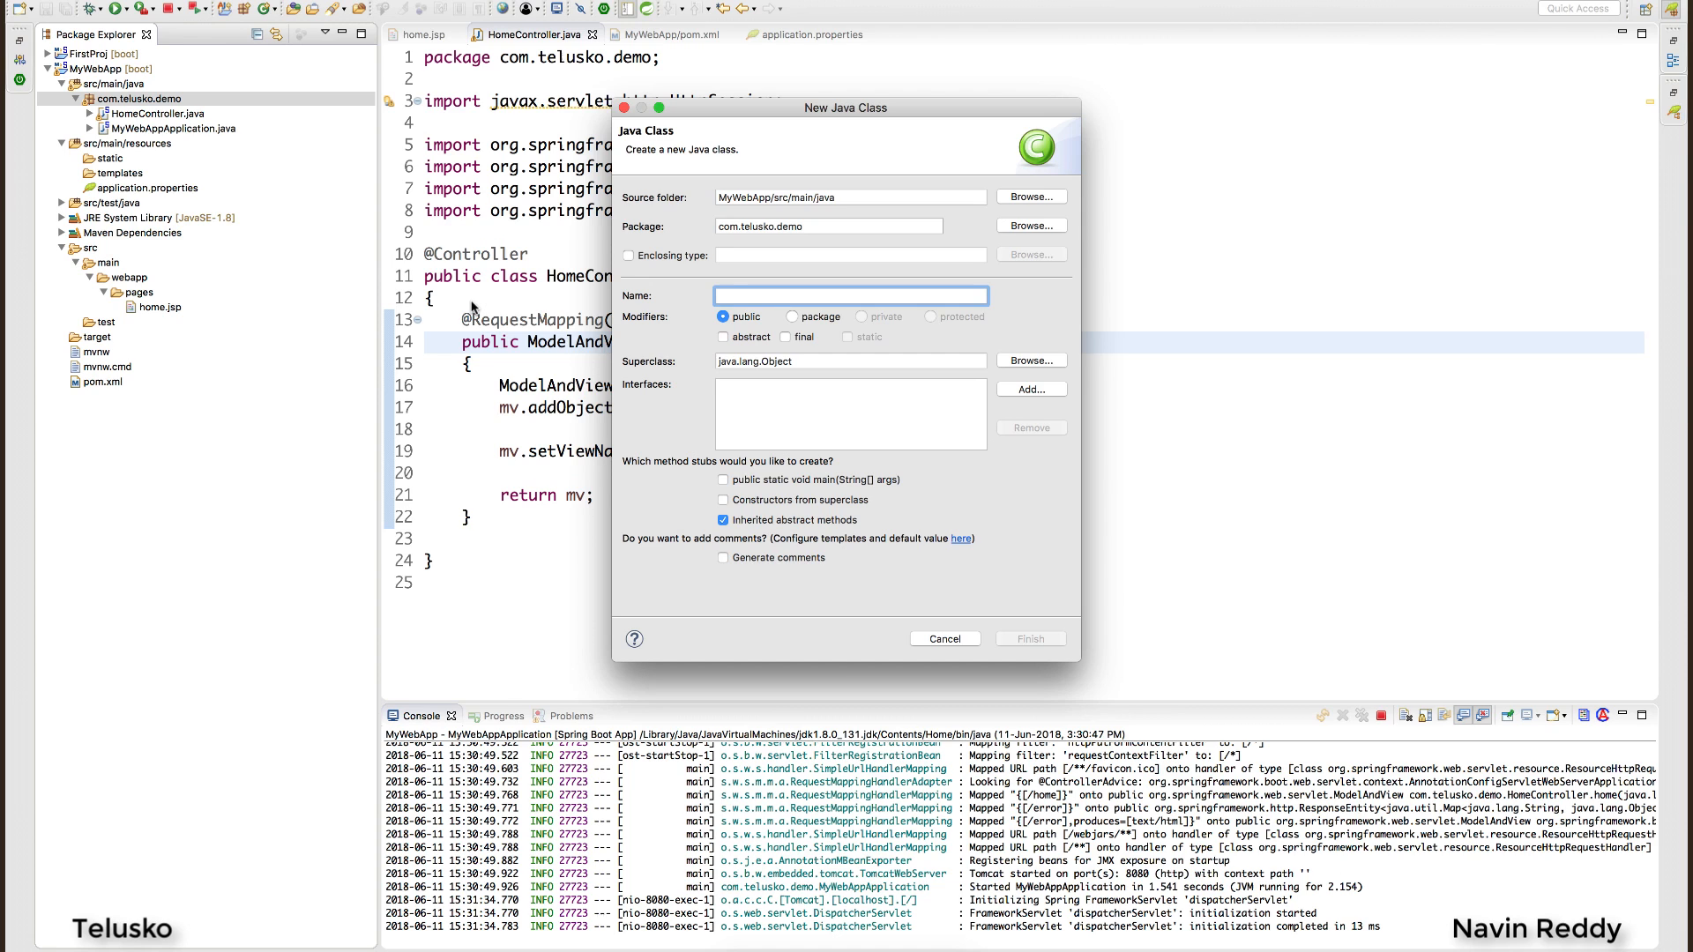
pyautogui.write('Alien')
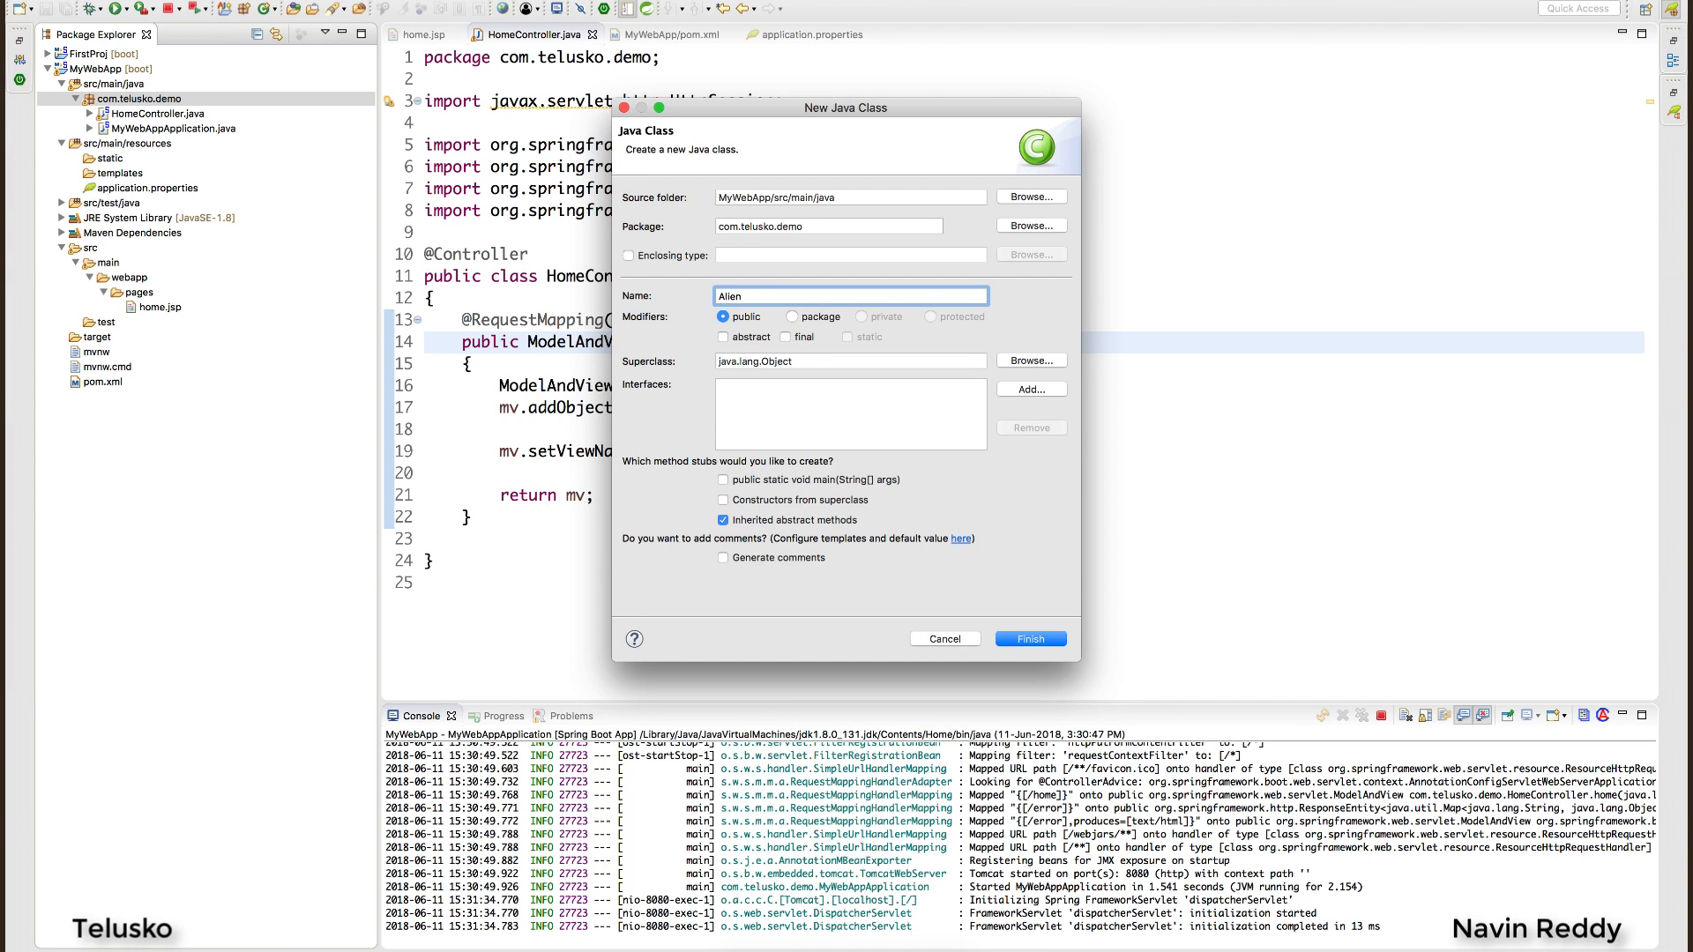
pyautogui.click(1028, 638)
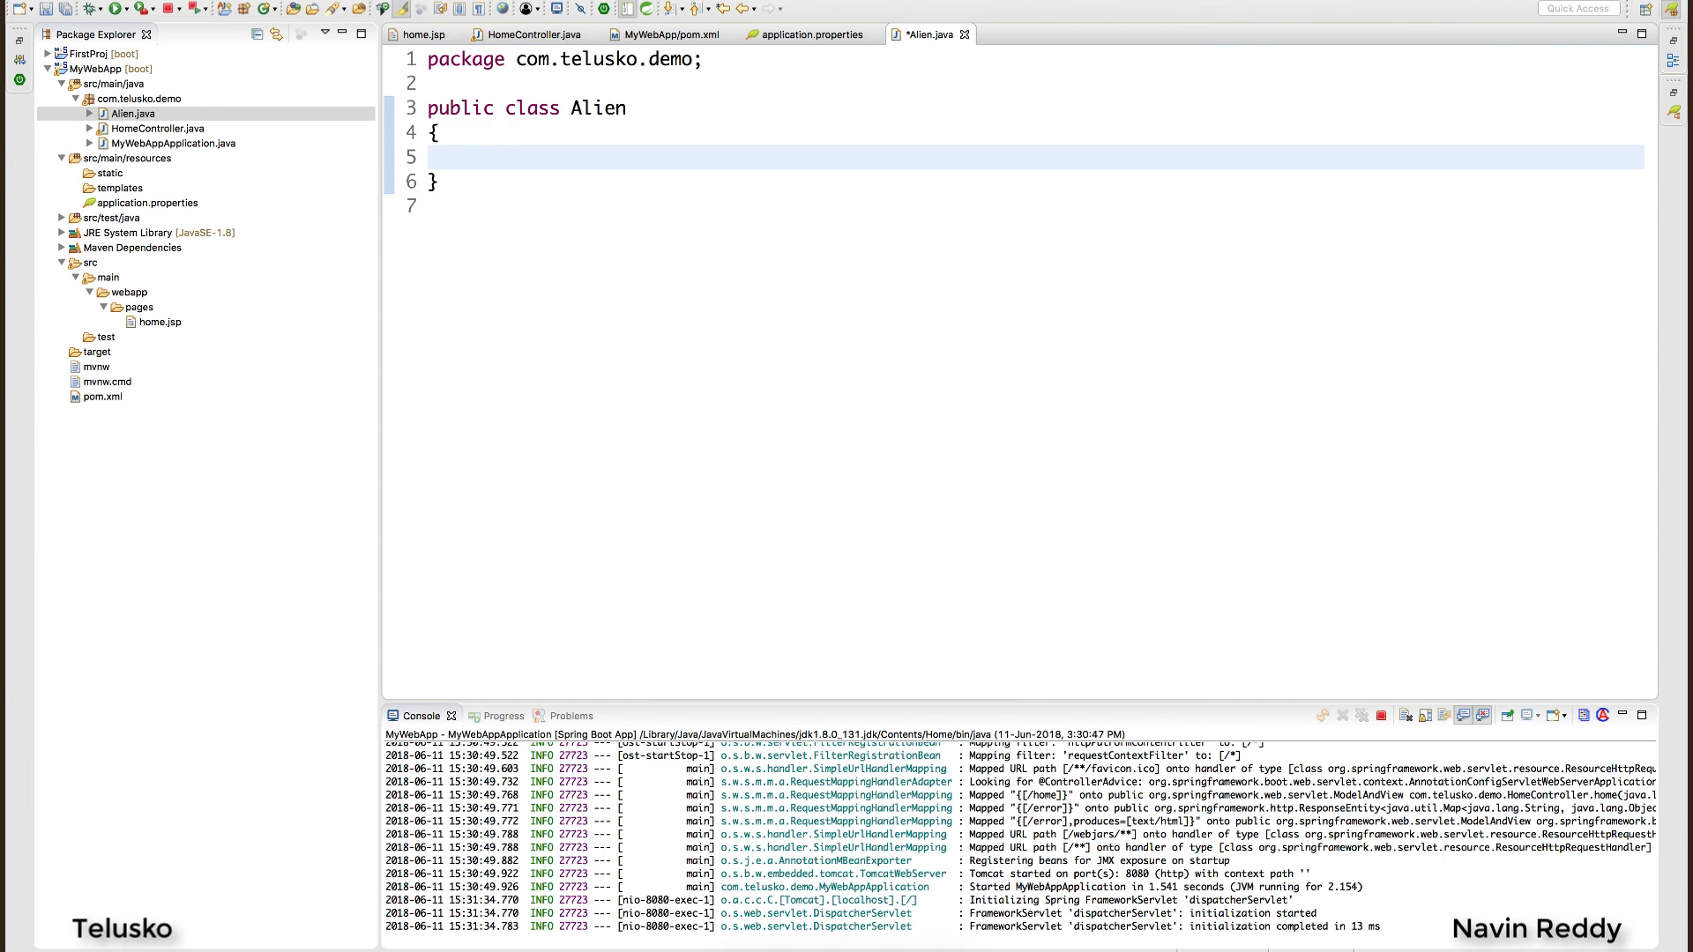
# Declare private fields int aid, String aname and String lang in Alien and save.
pyautogui.write('private')
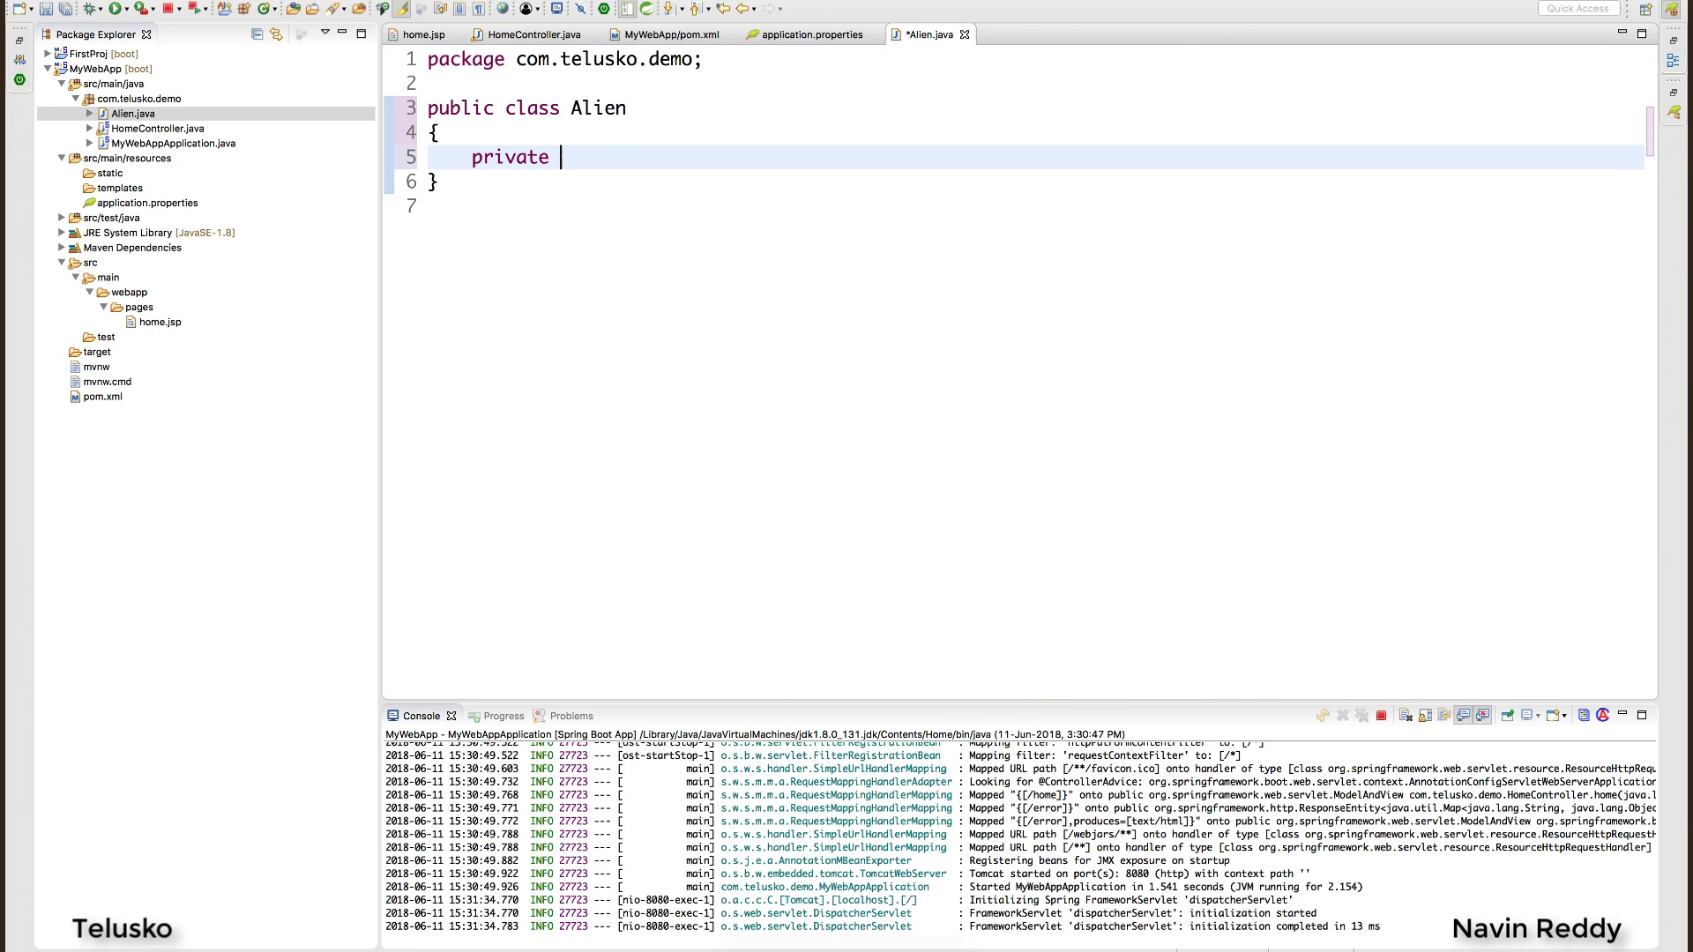
pyautogui.write('int alien')
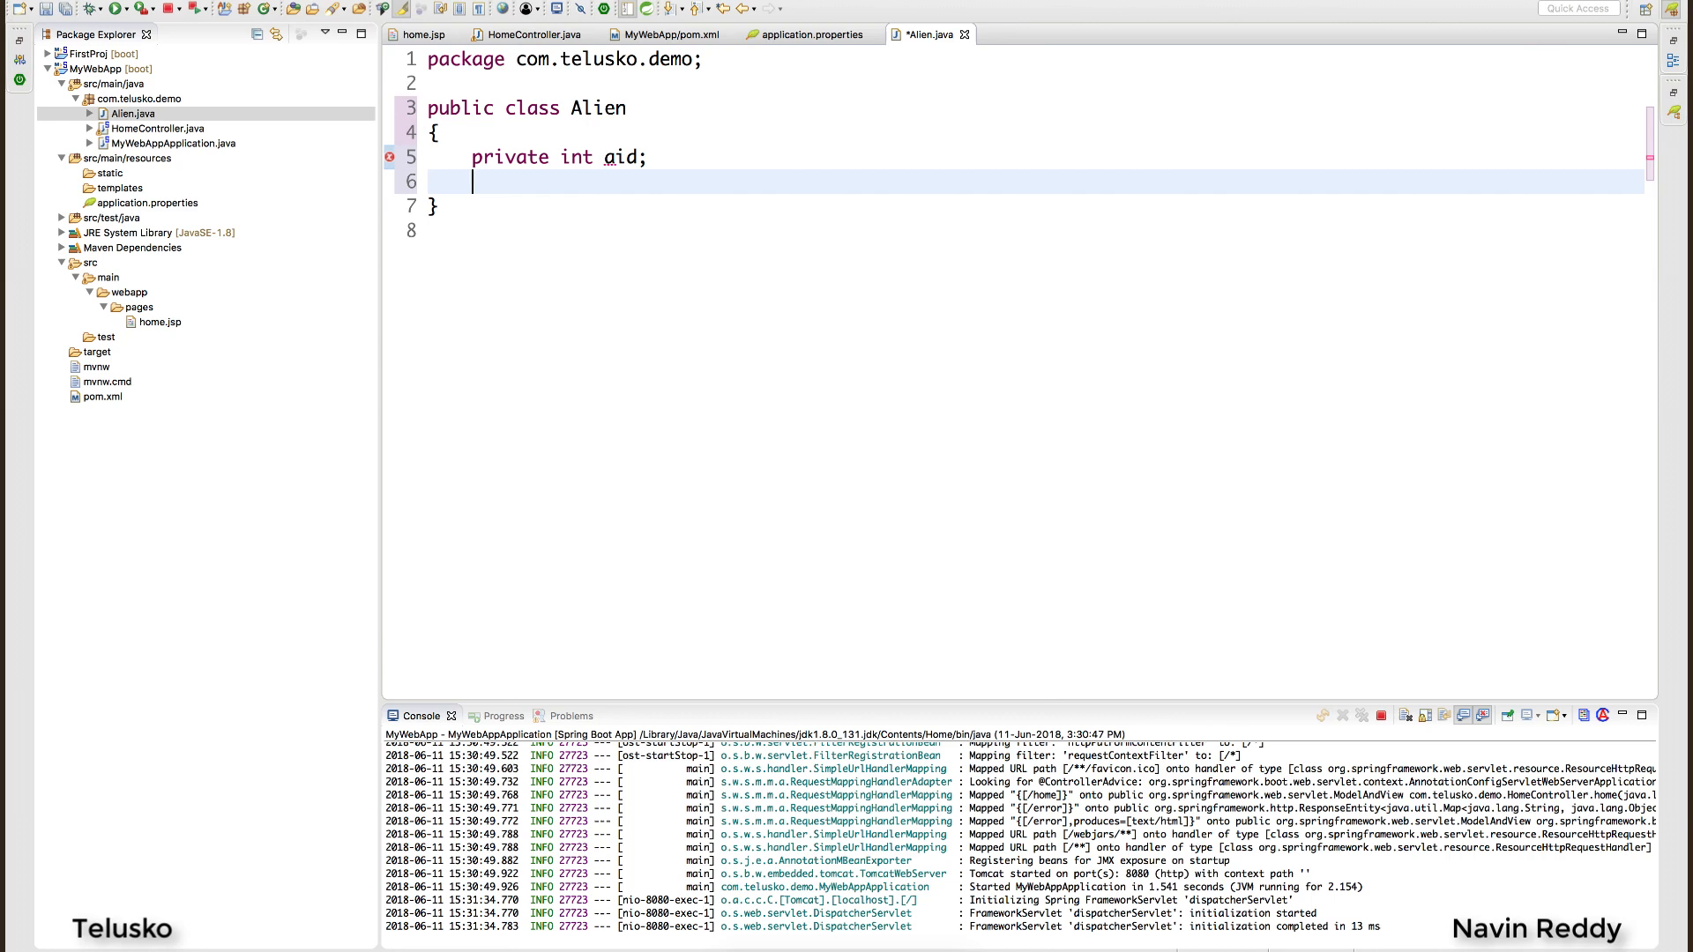
pyautogui.write('private St')
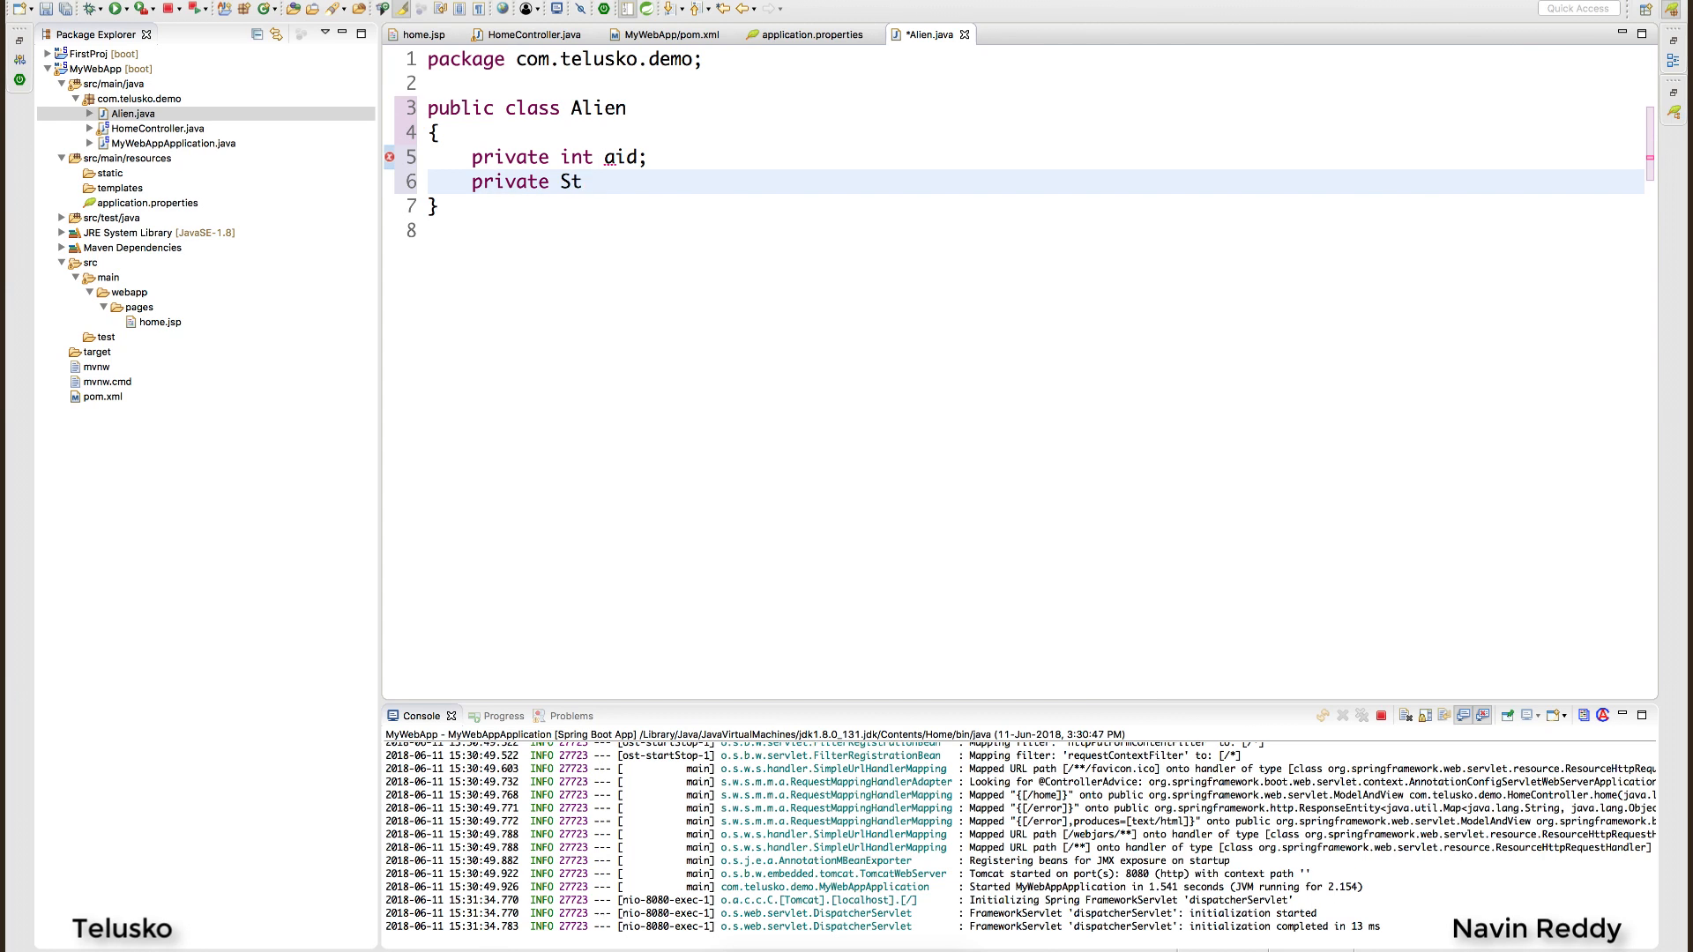
pyautogui.write('ring anme;')
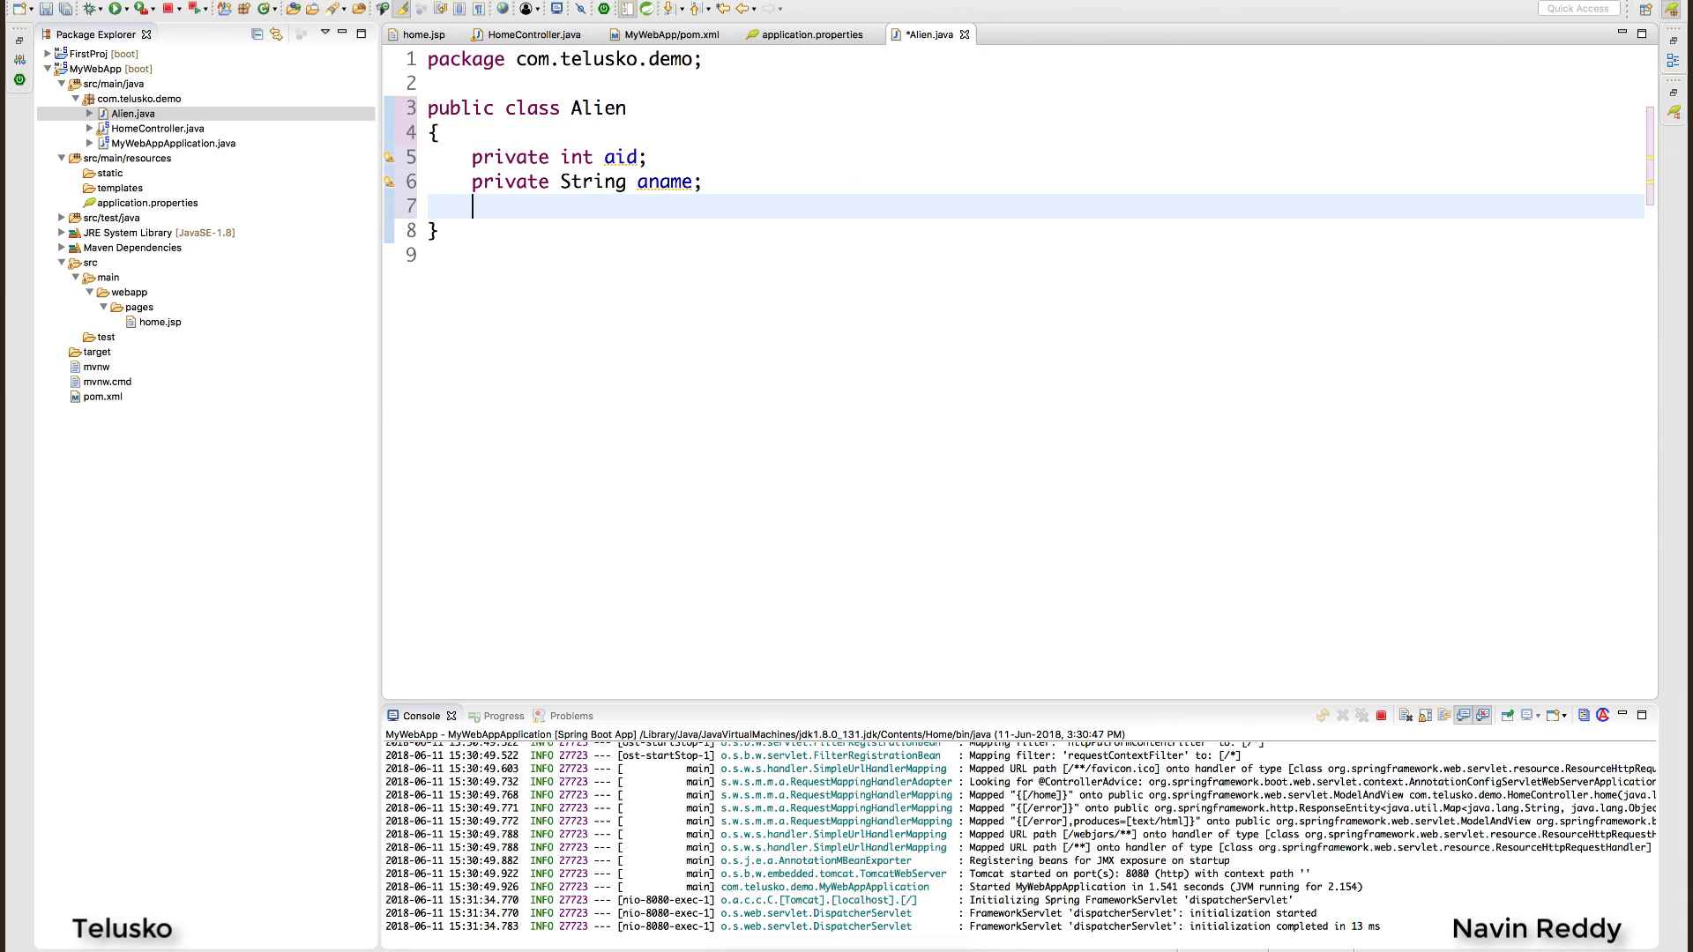
pyautogui.write('private St')
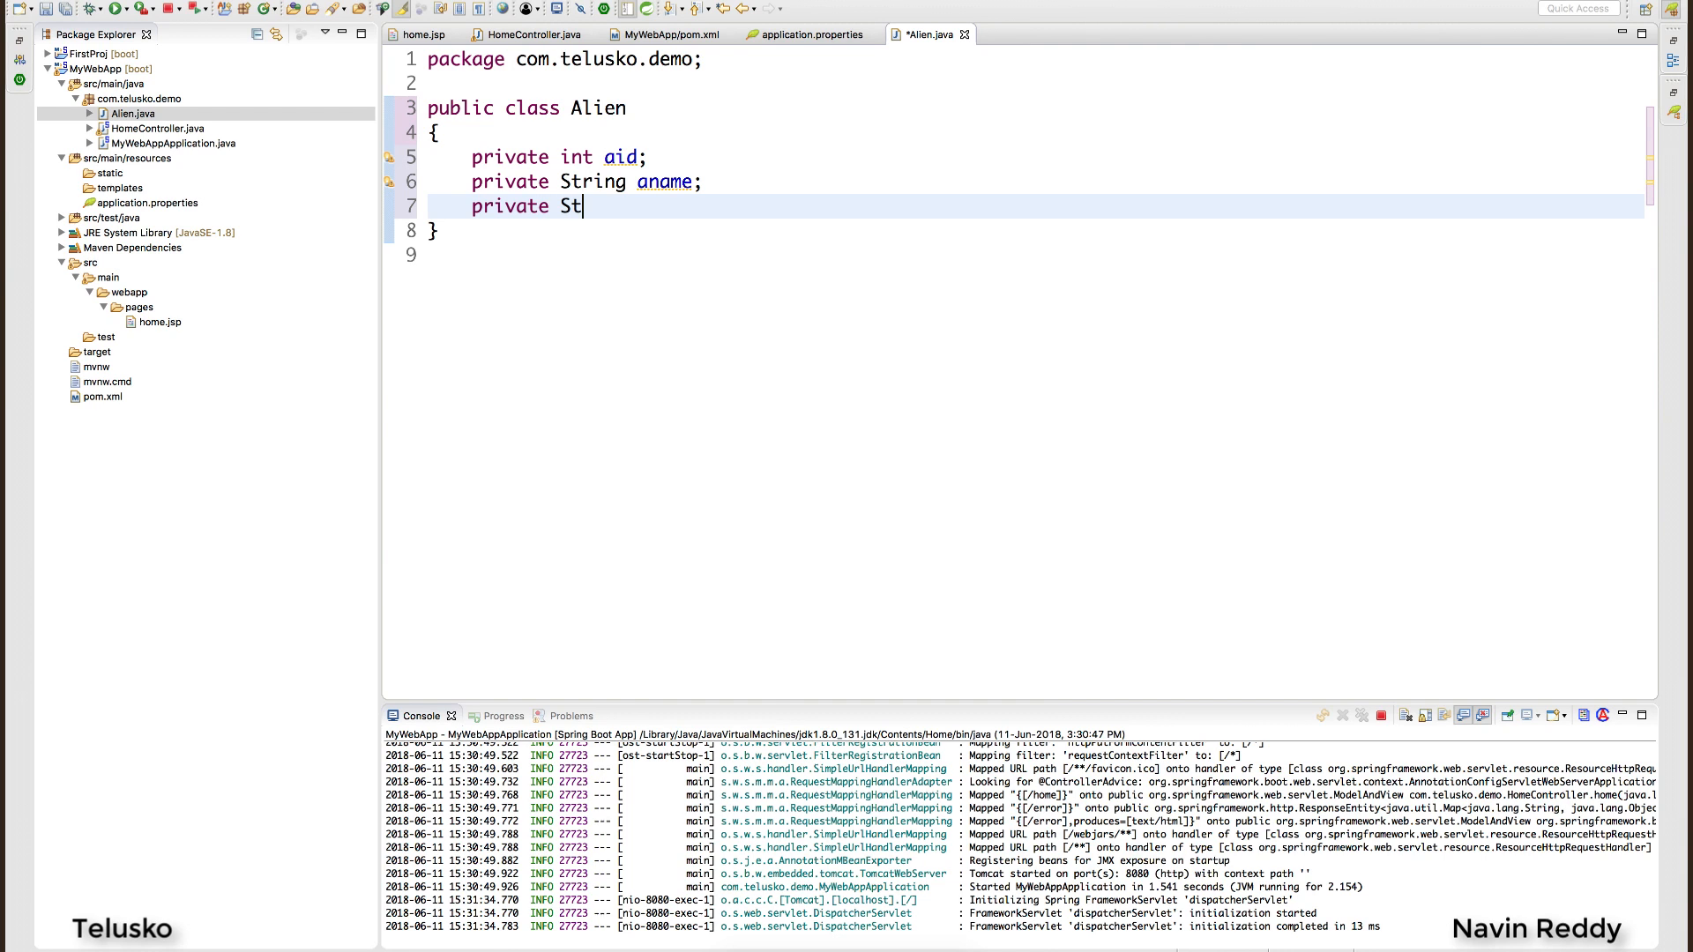
pyautogui.write('ring lang')
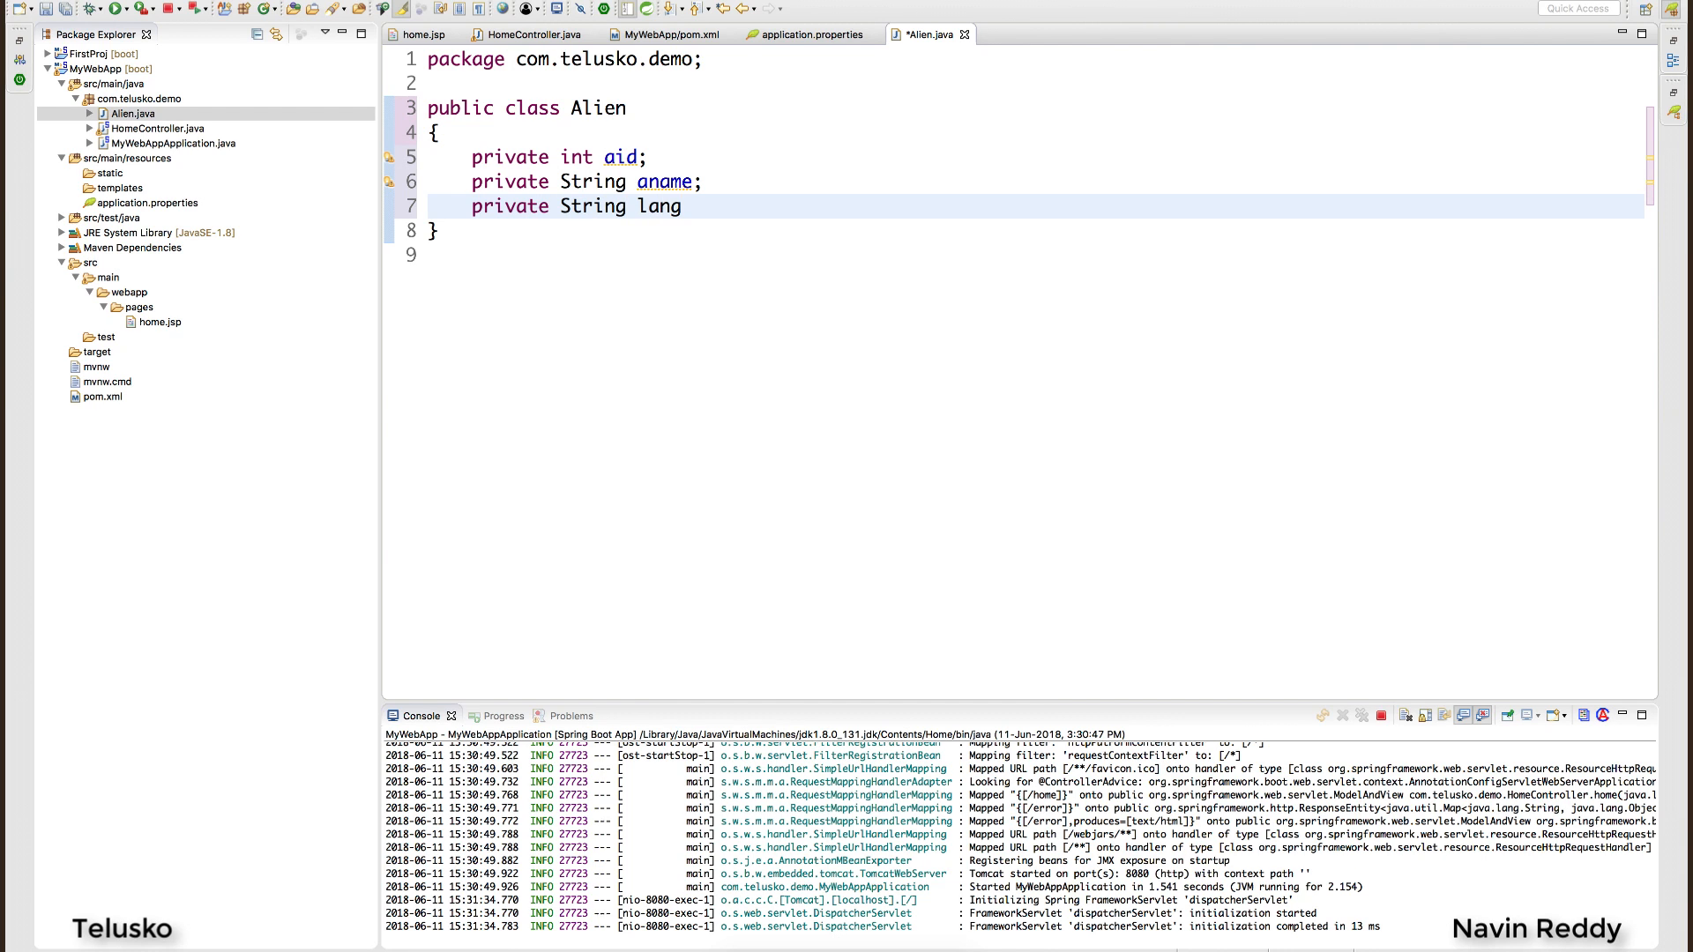
pyautogui.write(';')
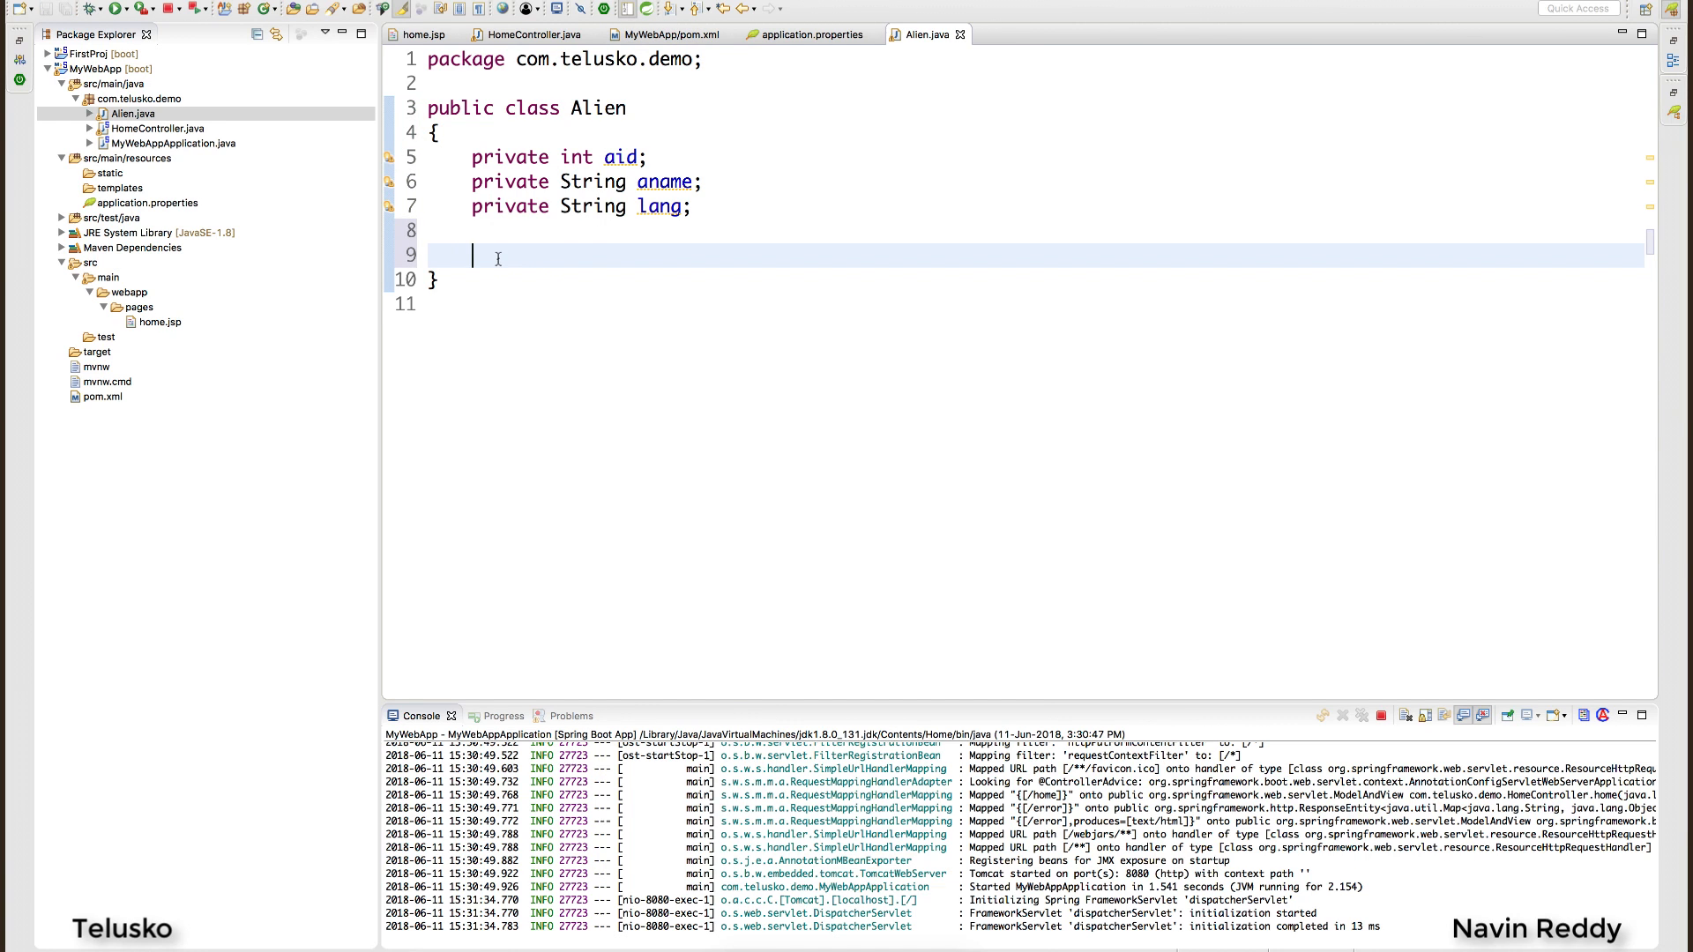
# Generate getters and setters for aid, aname and lang via Source > Generate Getters and Setters.
pyautogui.rightClick(497, 258)
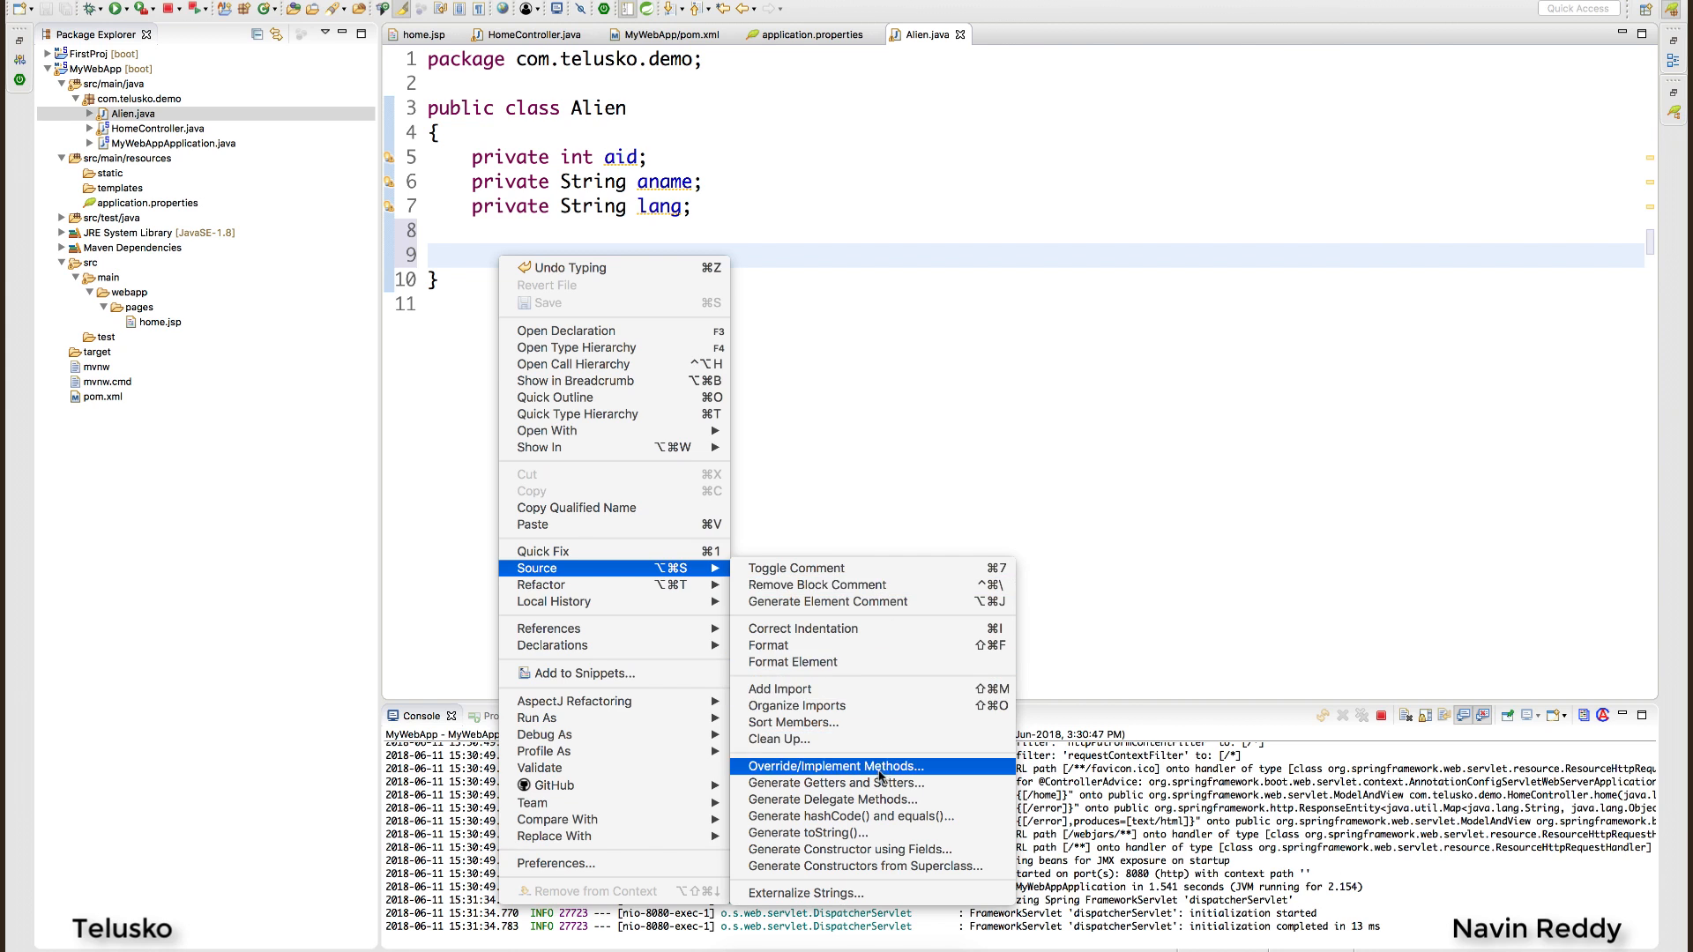
pyautogui.click(834, 781)
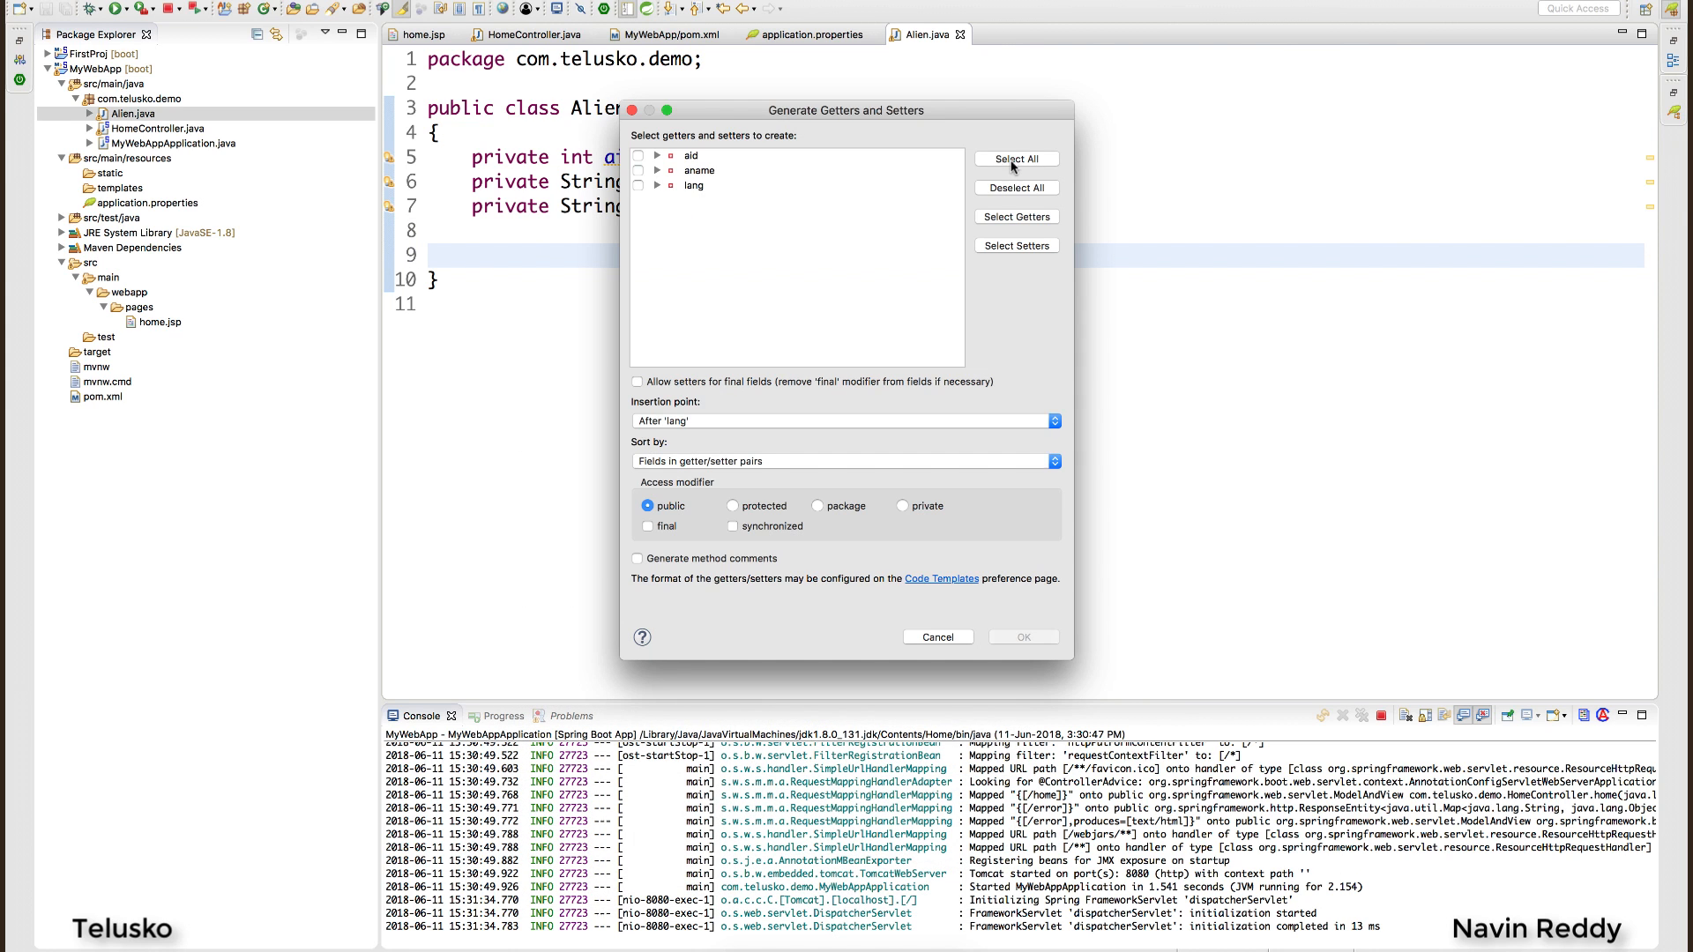
pyautogui.click(1022, 637)
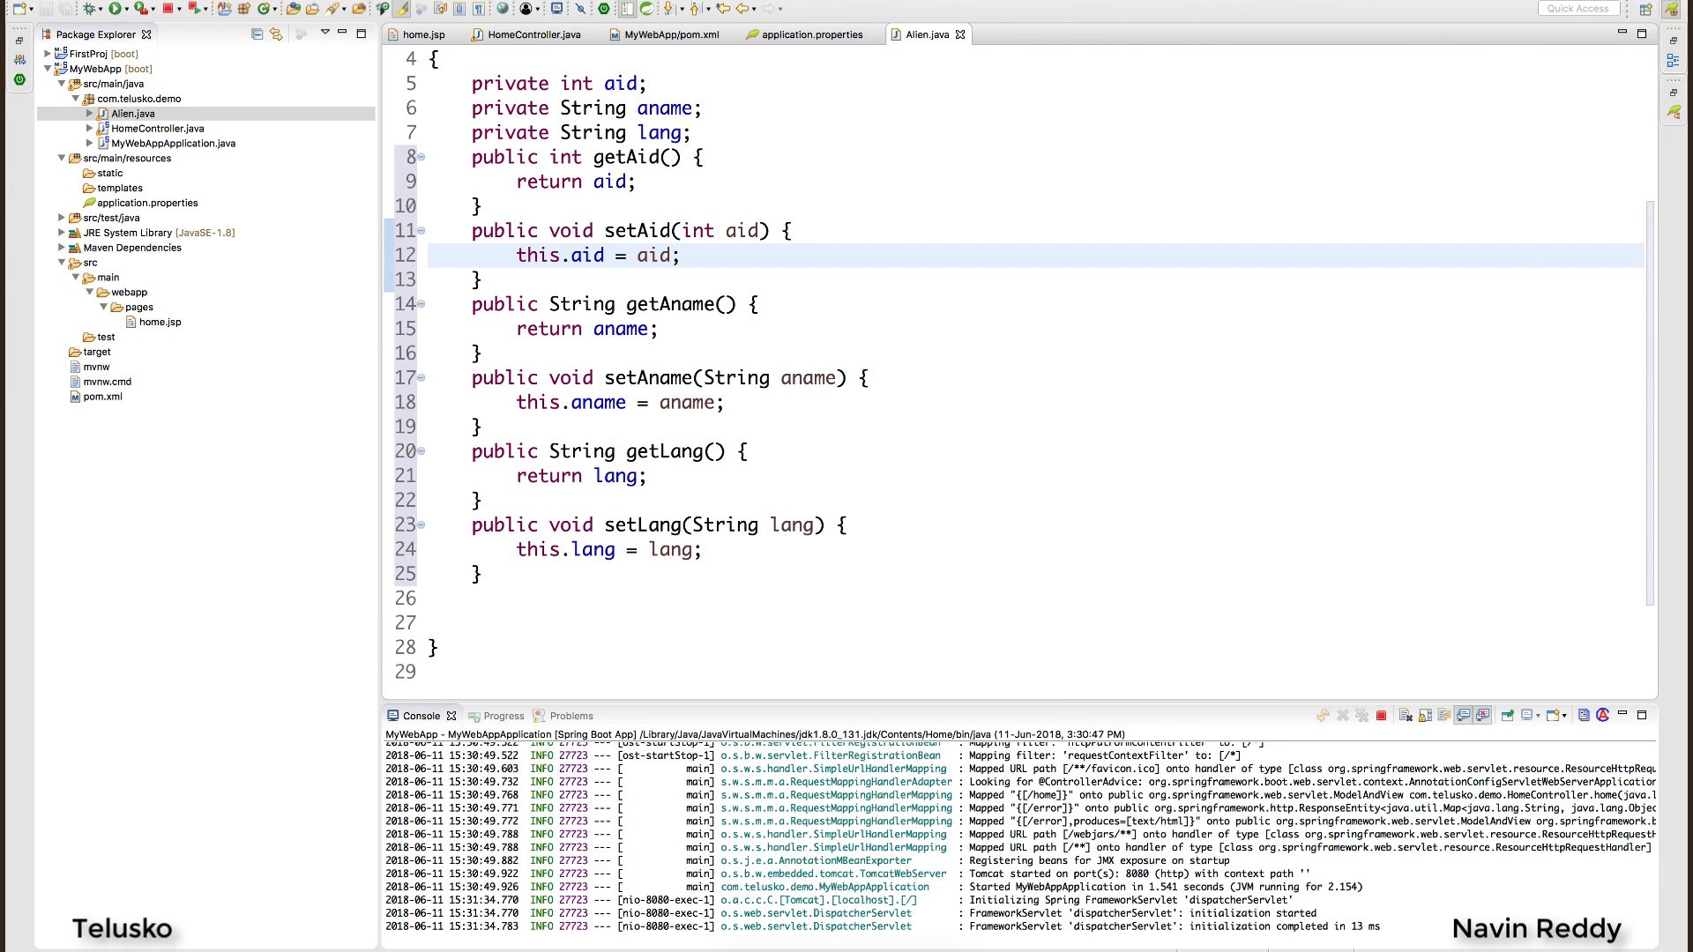
pyautogui.scroll(3)
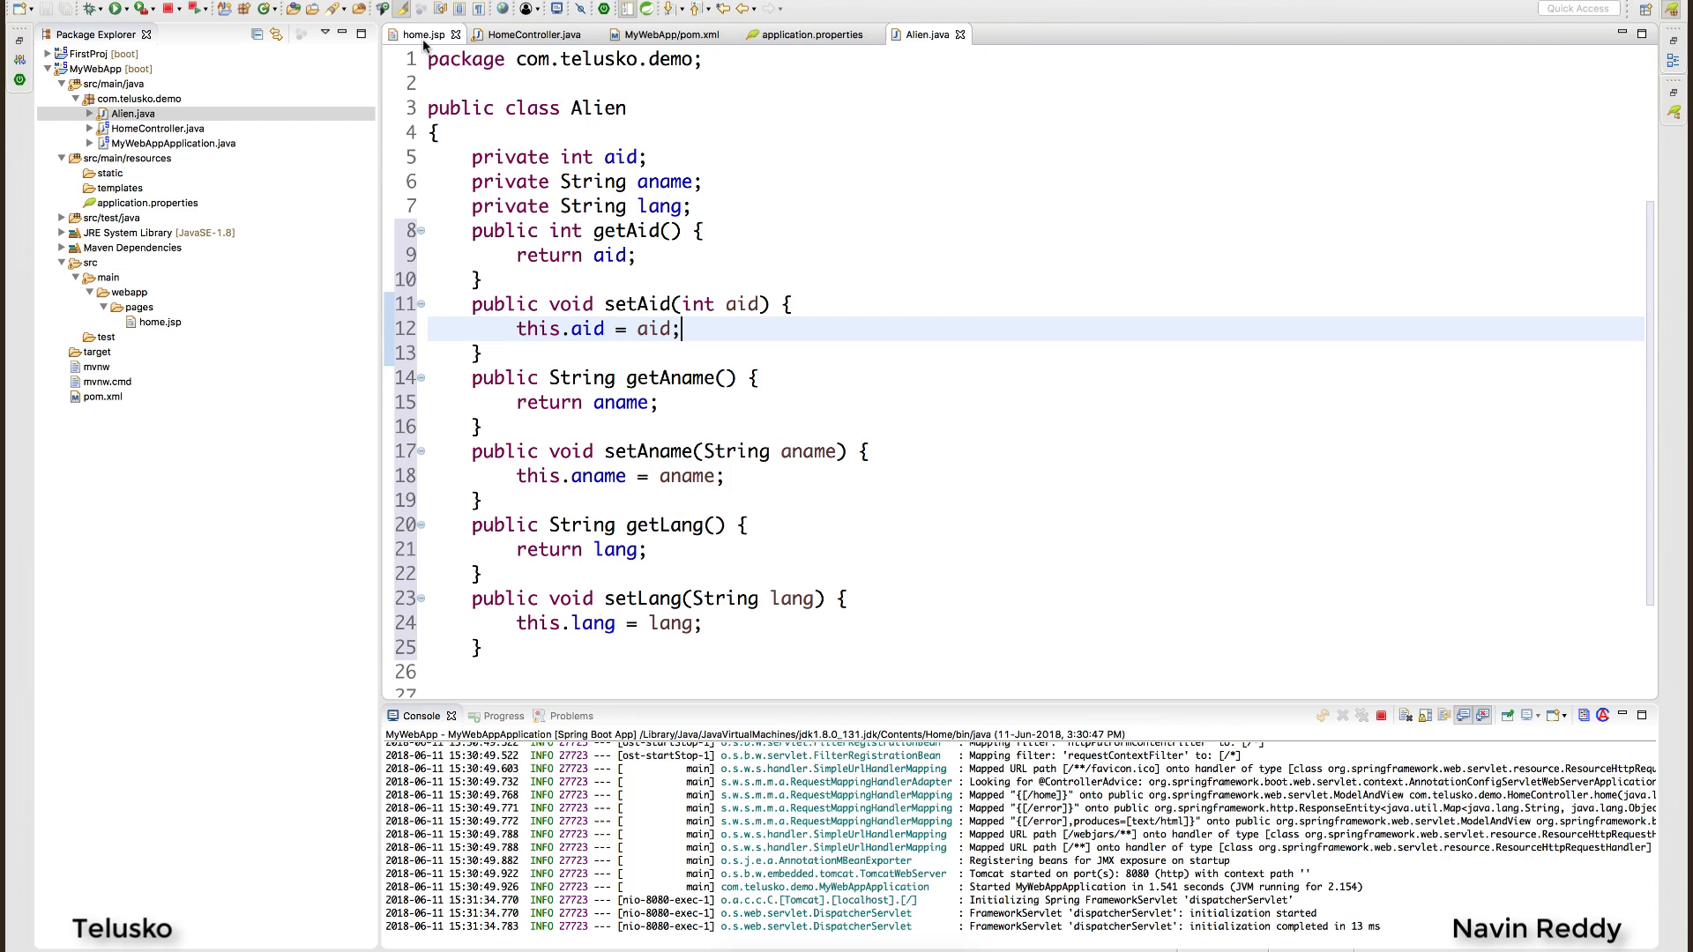
pyautogui.moveTo(647, 208)
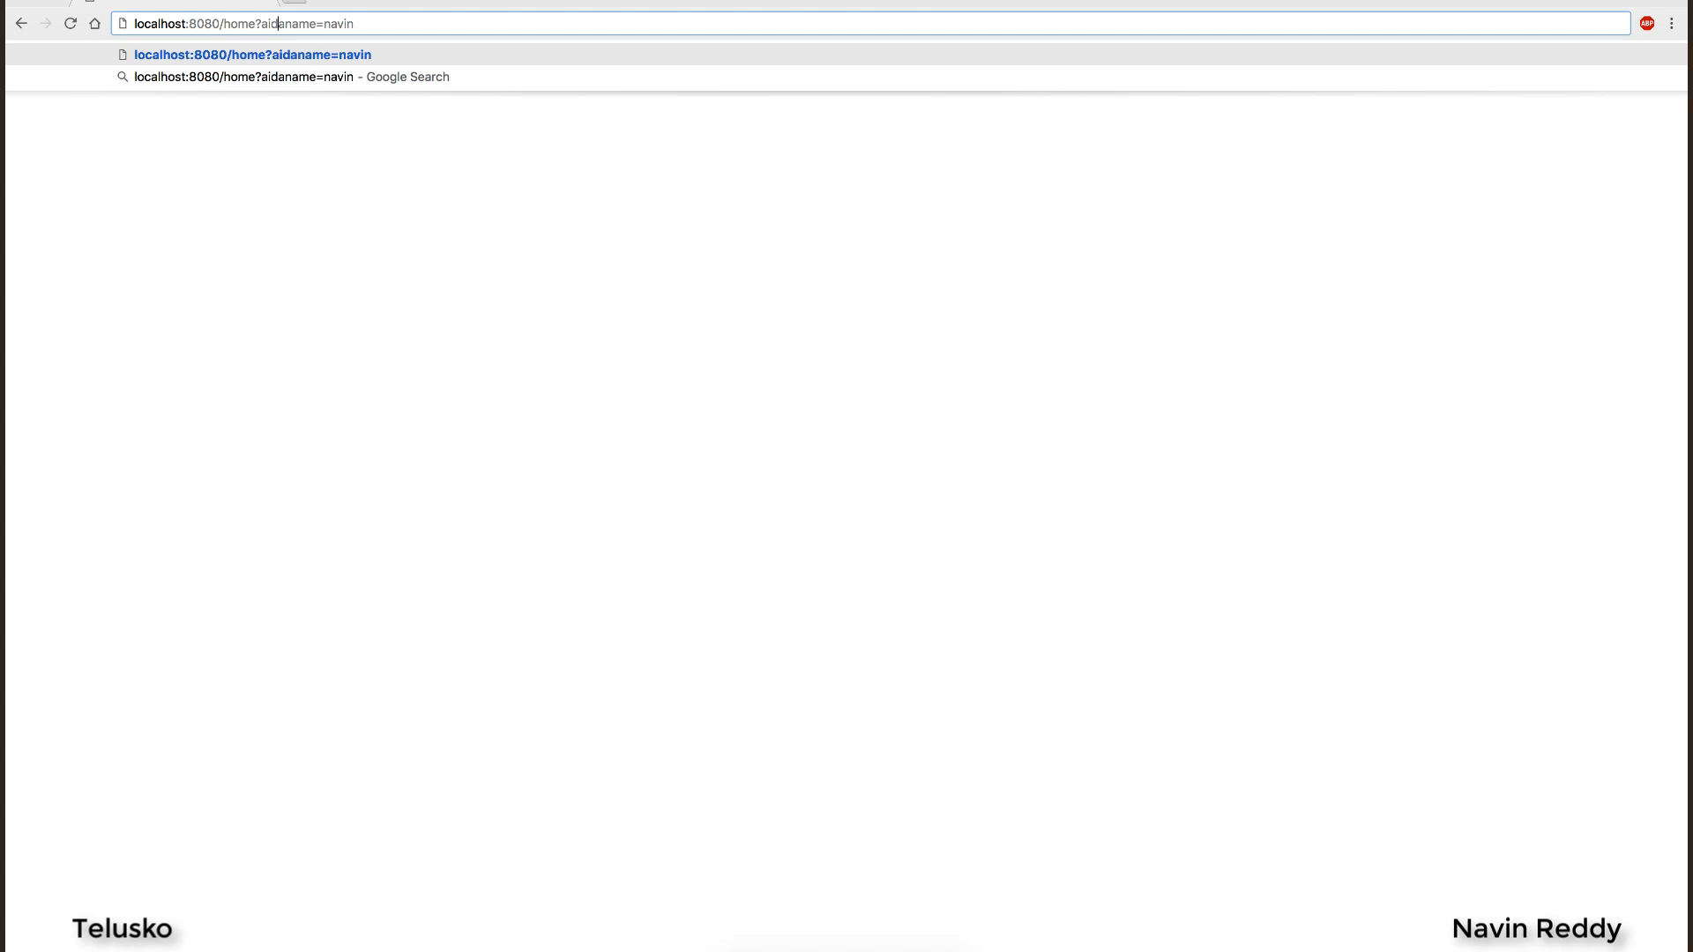
# Request localhost:8080/home?aid=1&aname=navin&lang=java in Chrome.
pyautogui.write('=1')
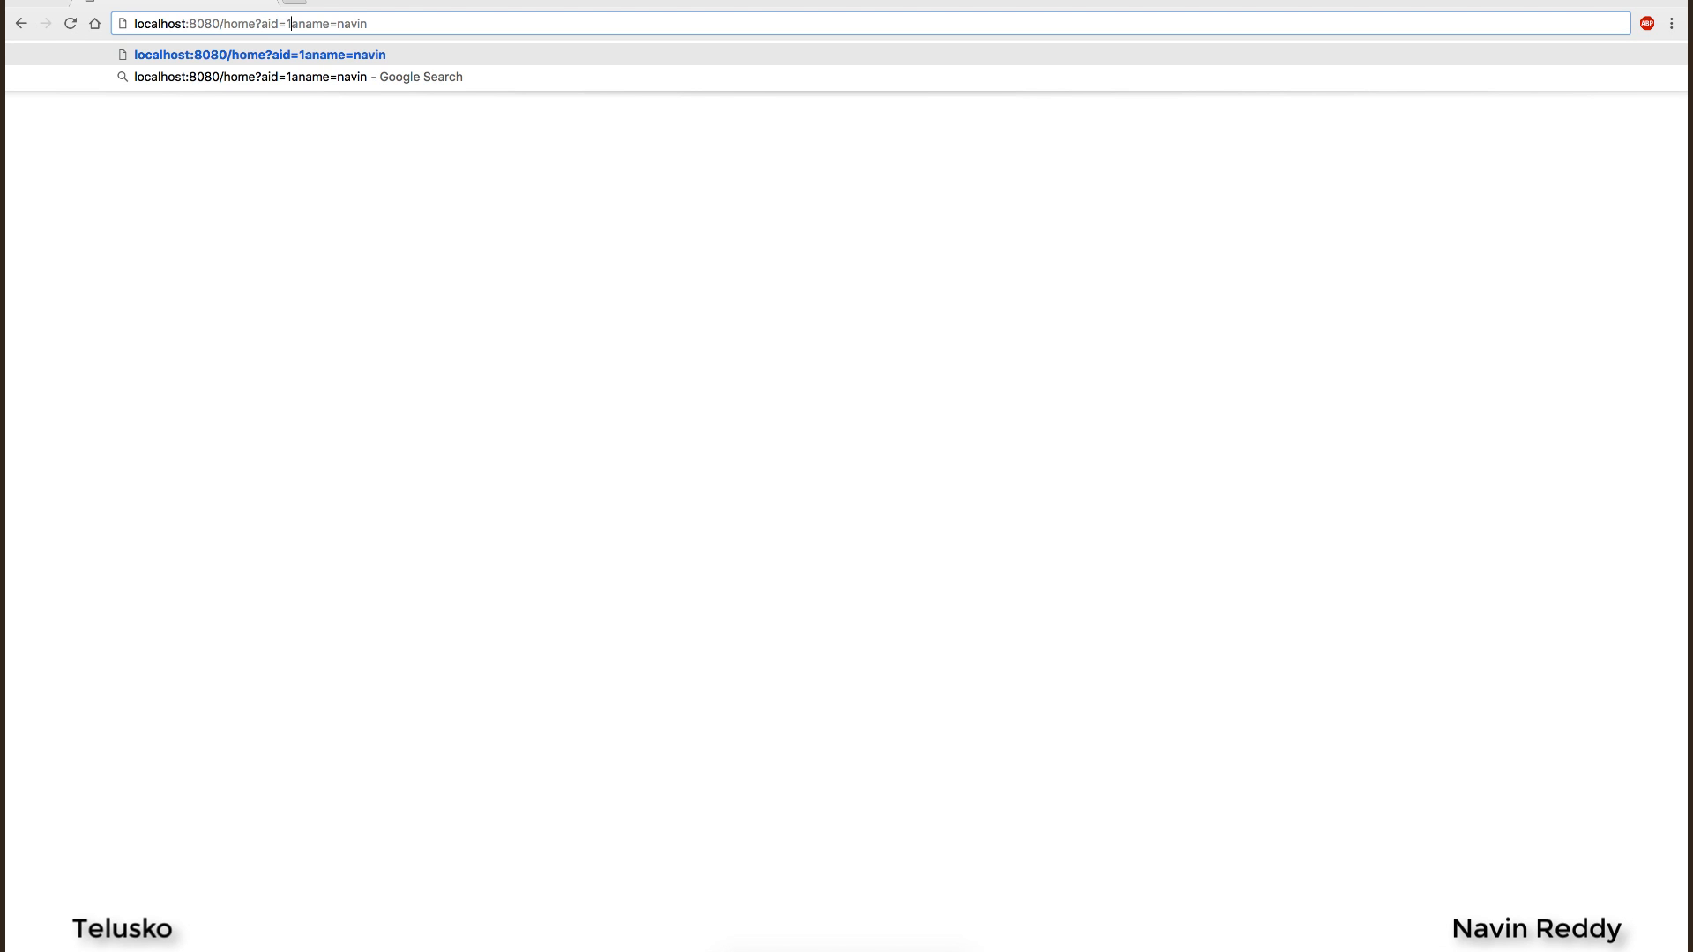
pyautogui.write('&')
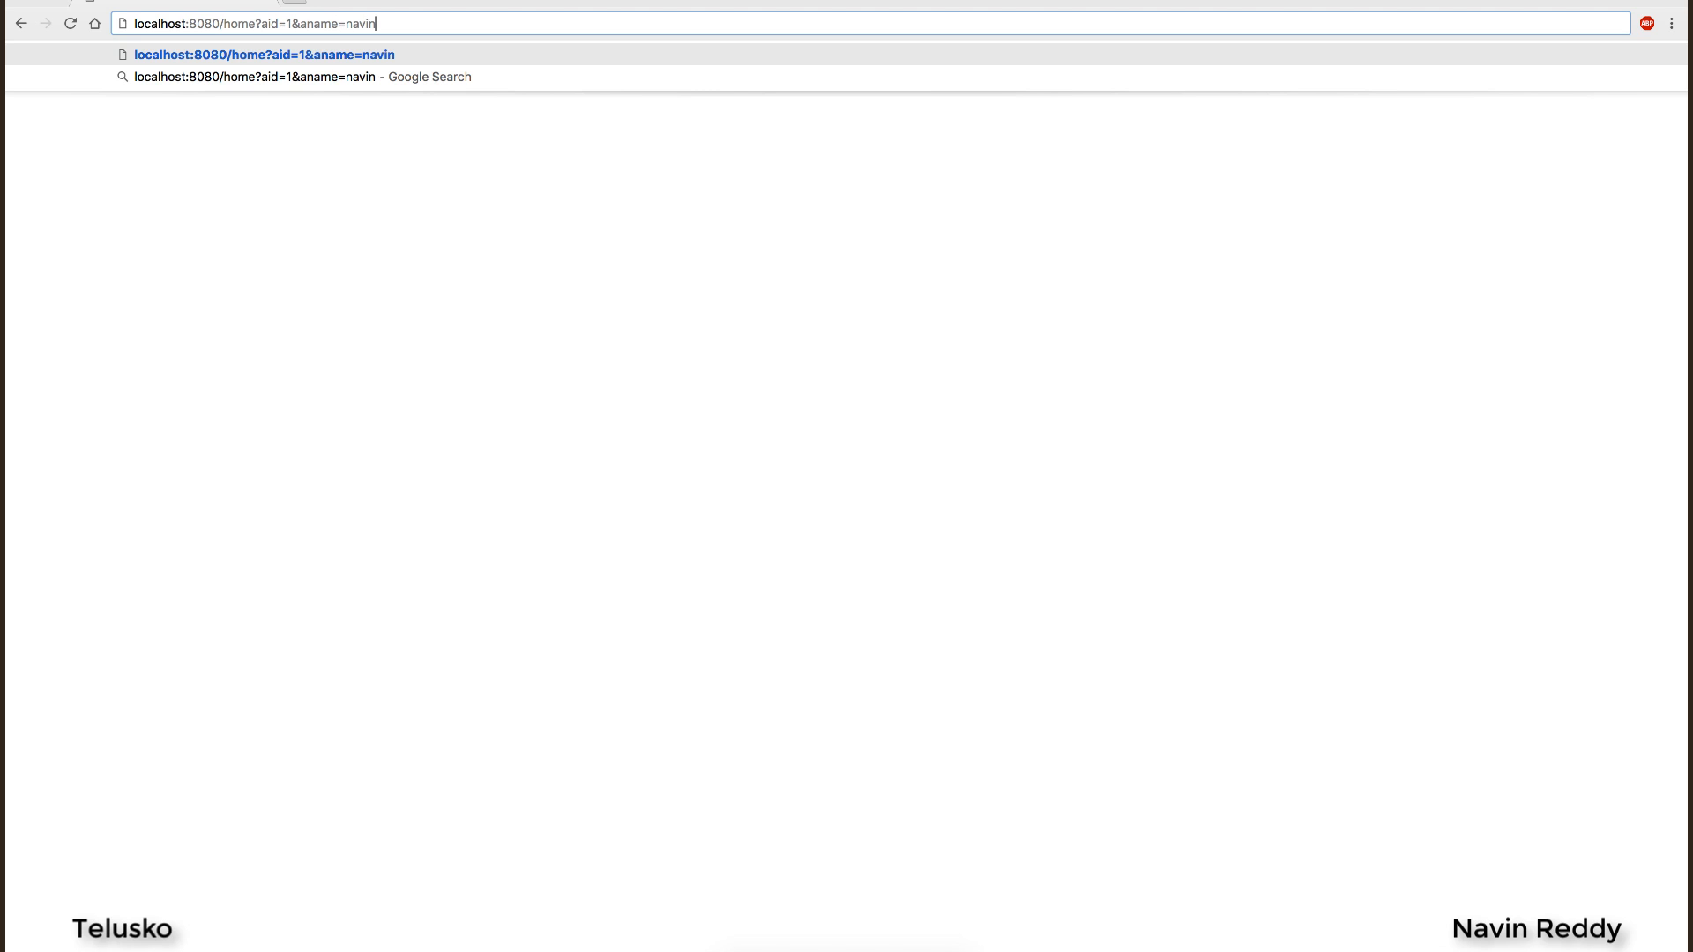
pyautogui.write('&')
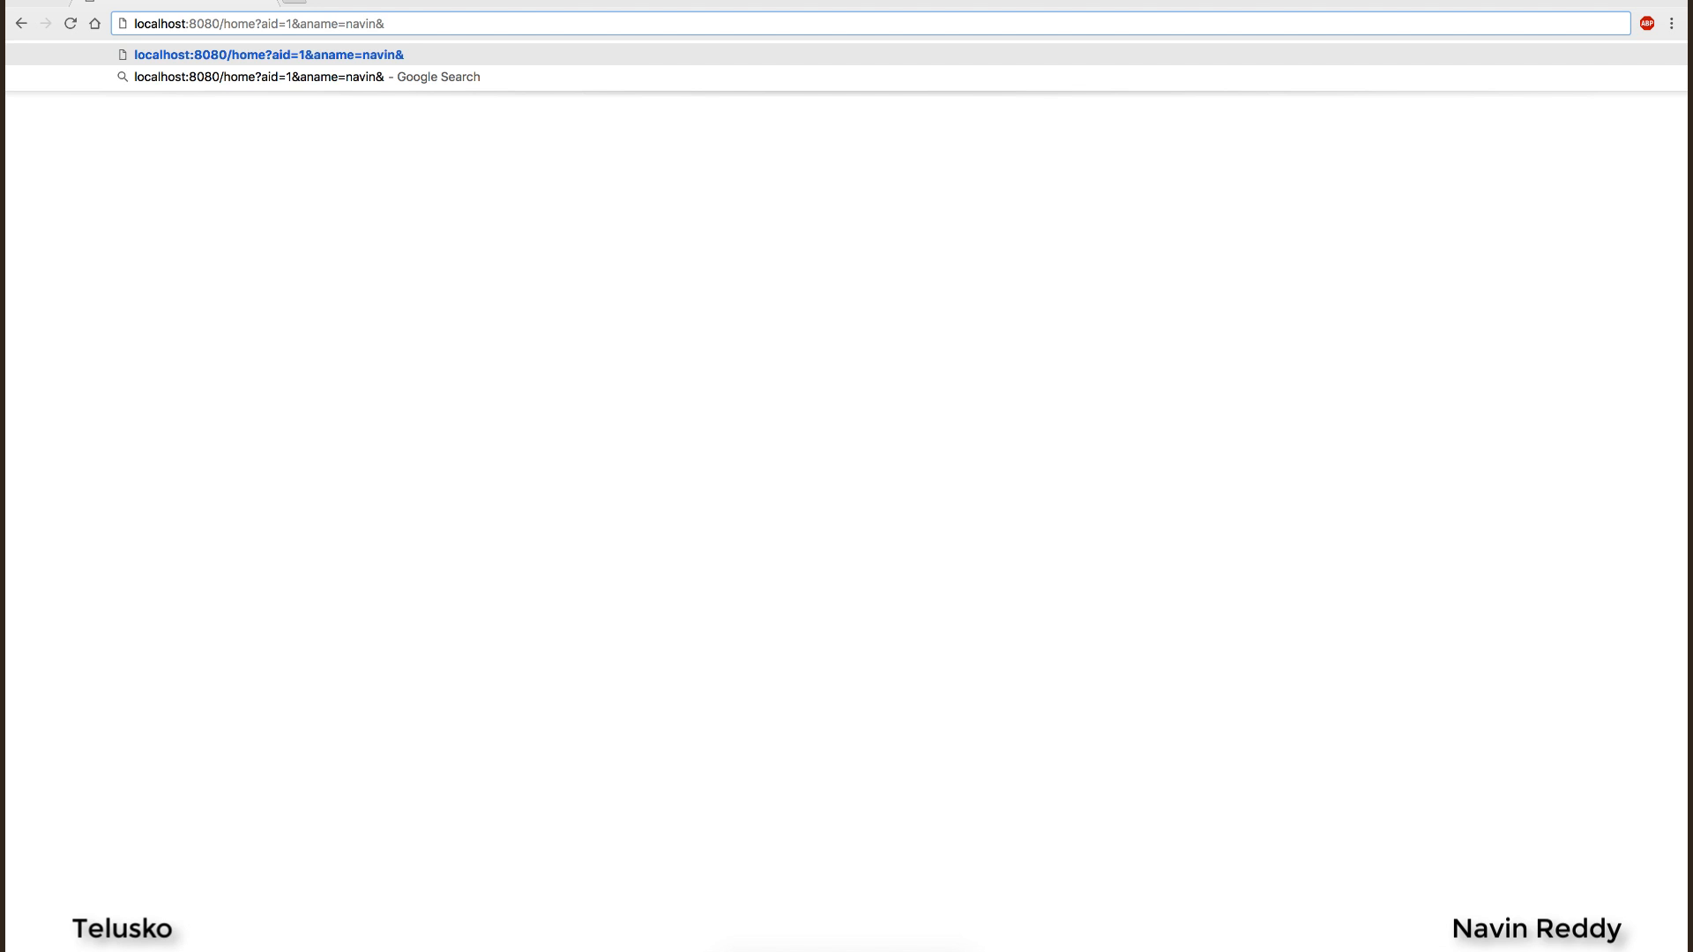
pyautogui.write('lang=')
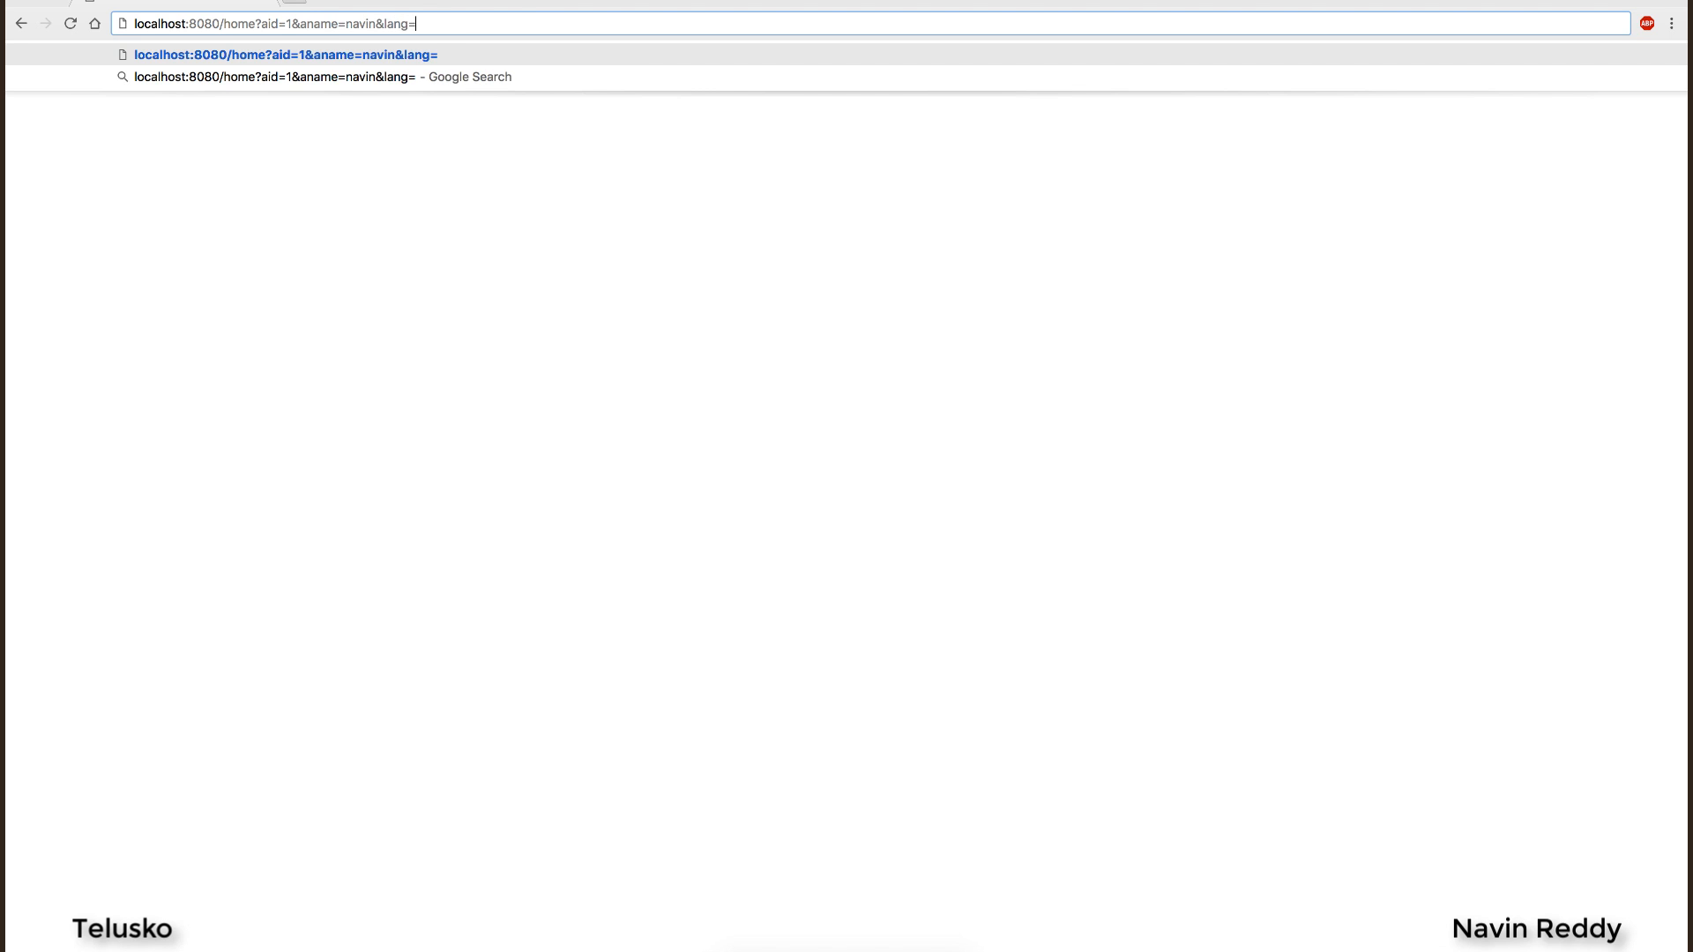
pyautogui.write('java')
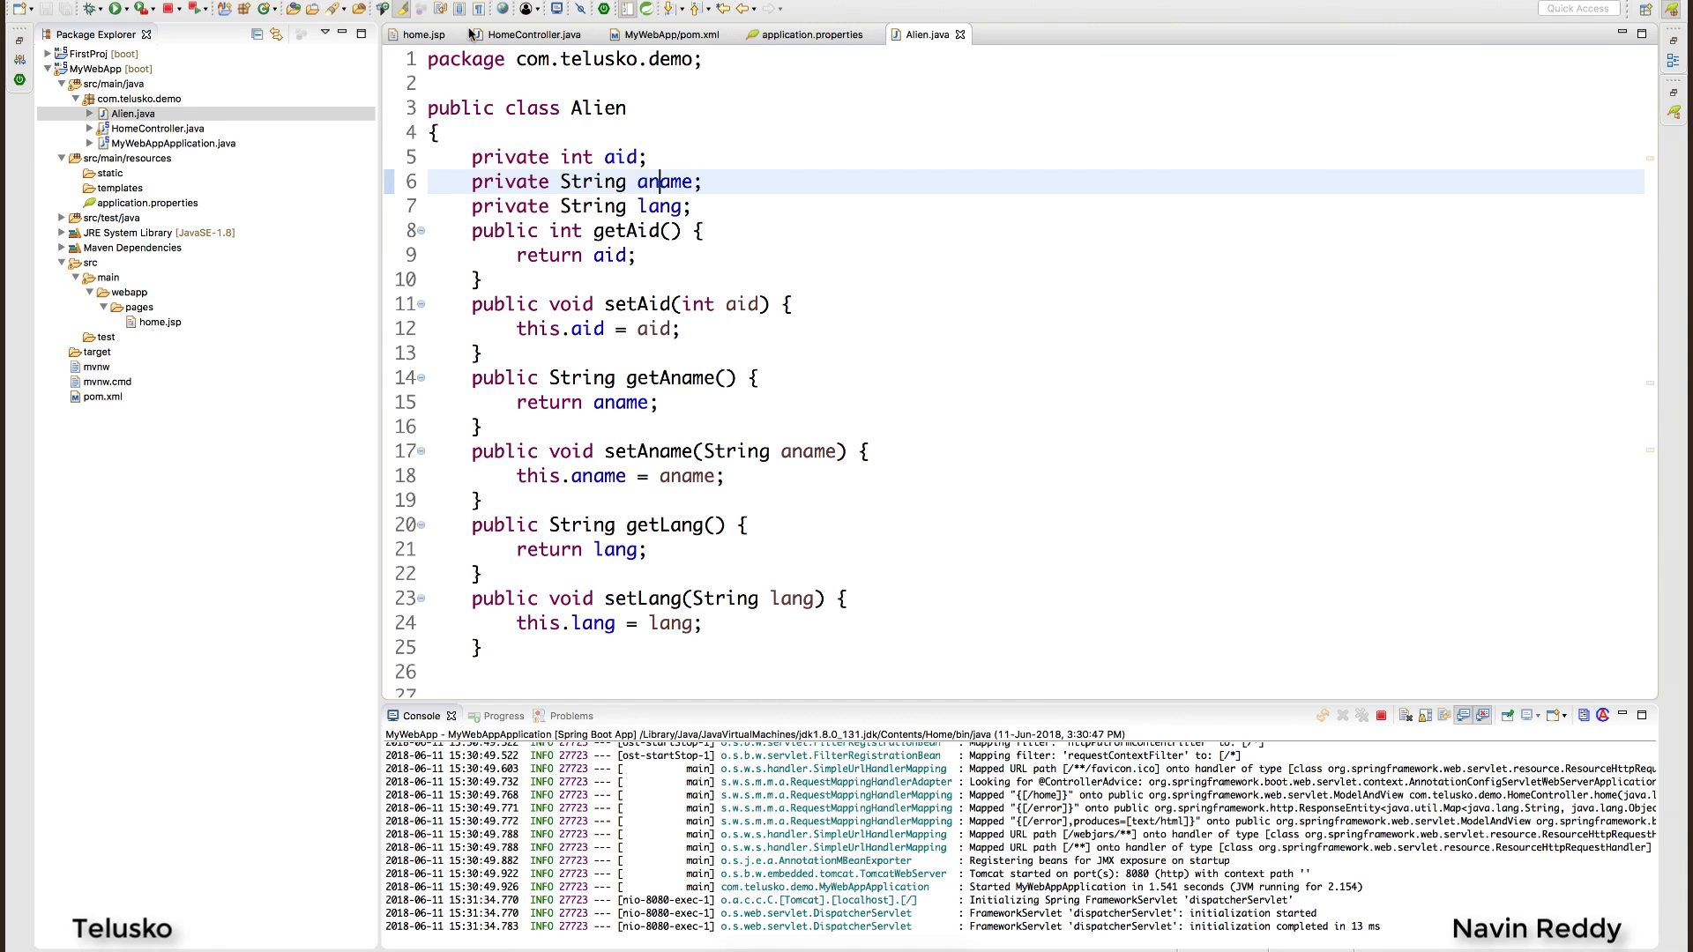
pyautogui.doubleClick(667, 182)
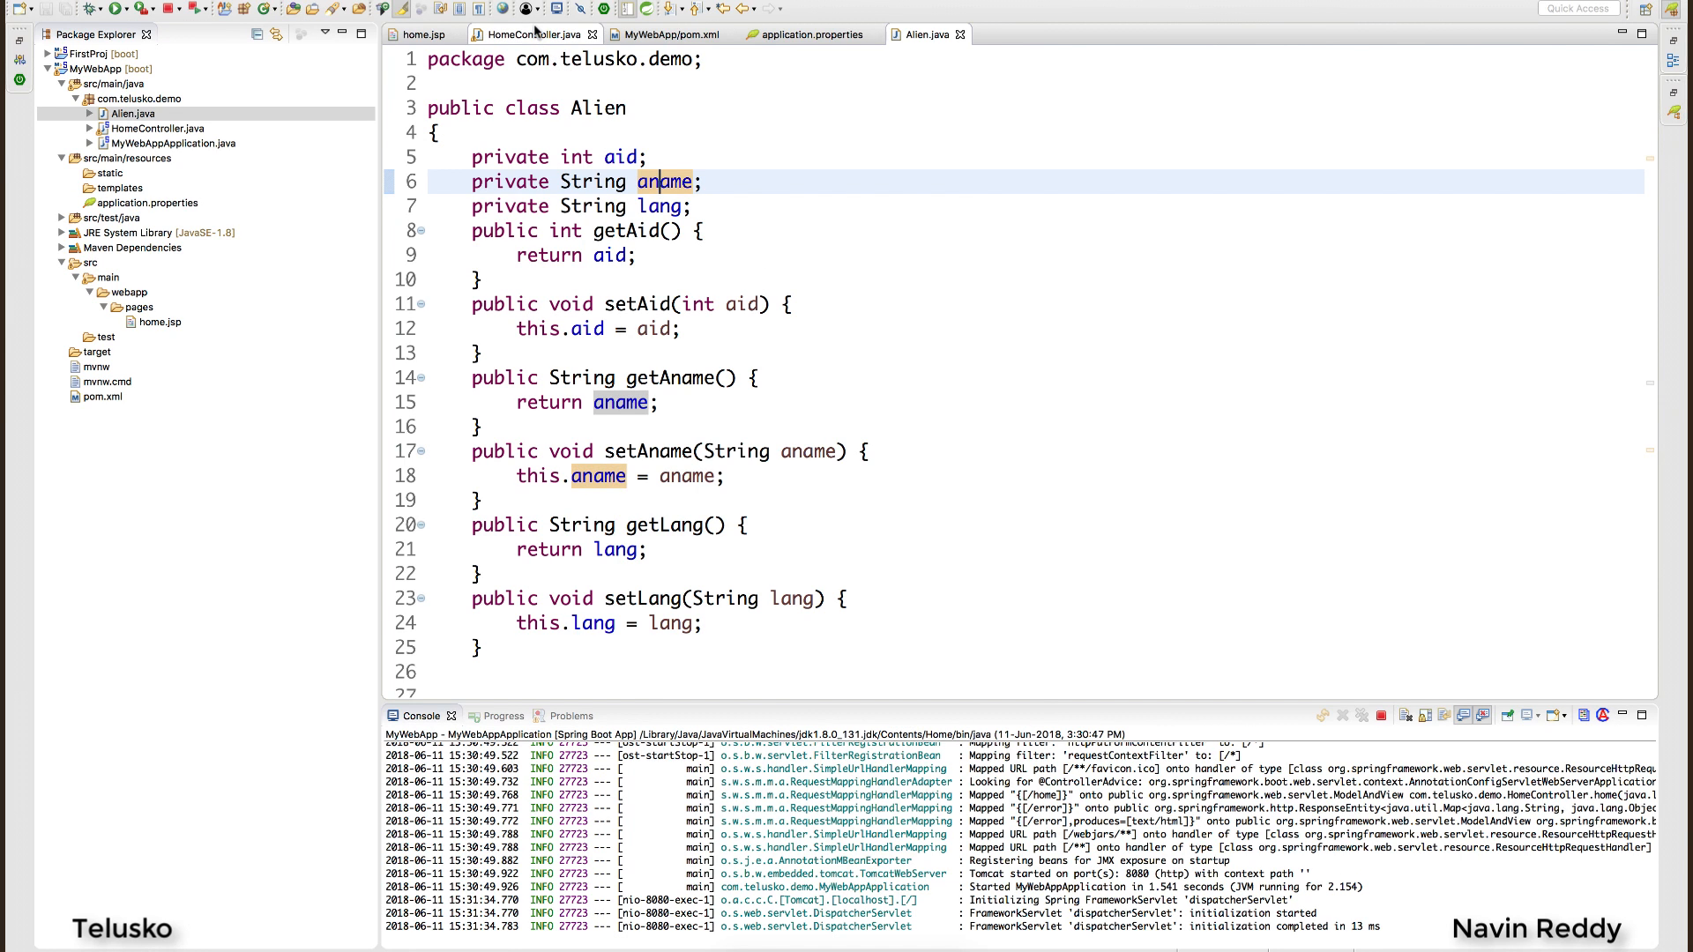
pyautogui.click(529, 33)
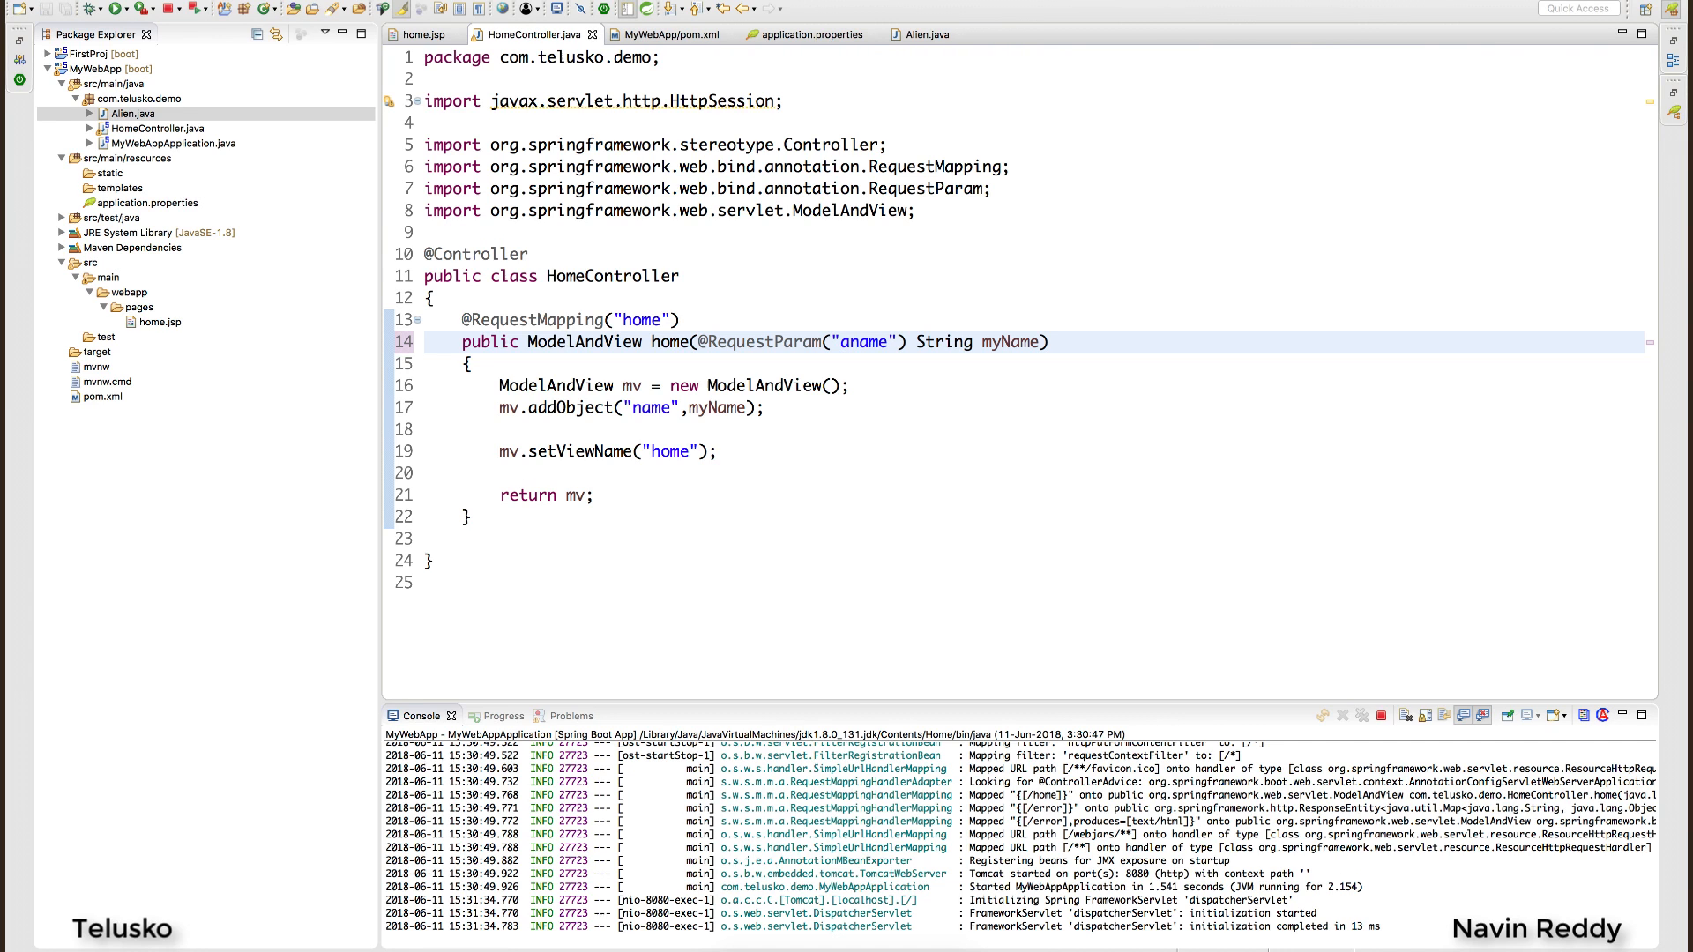
pyautogui.click(850, 342)
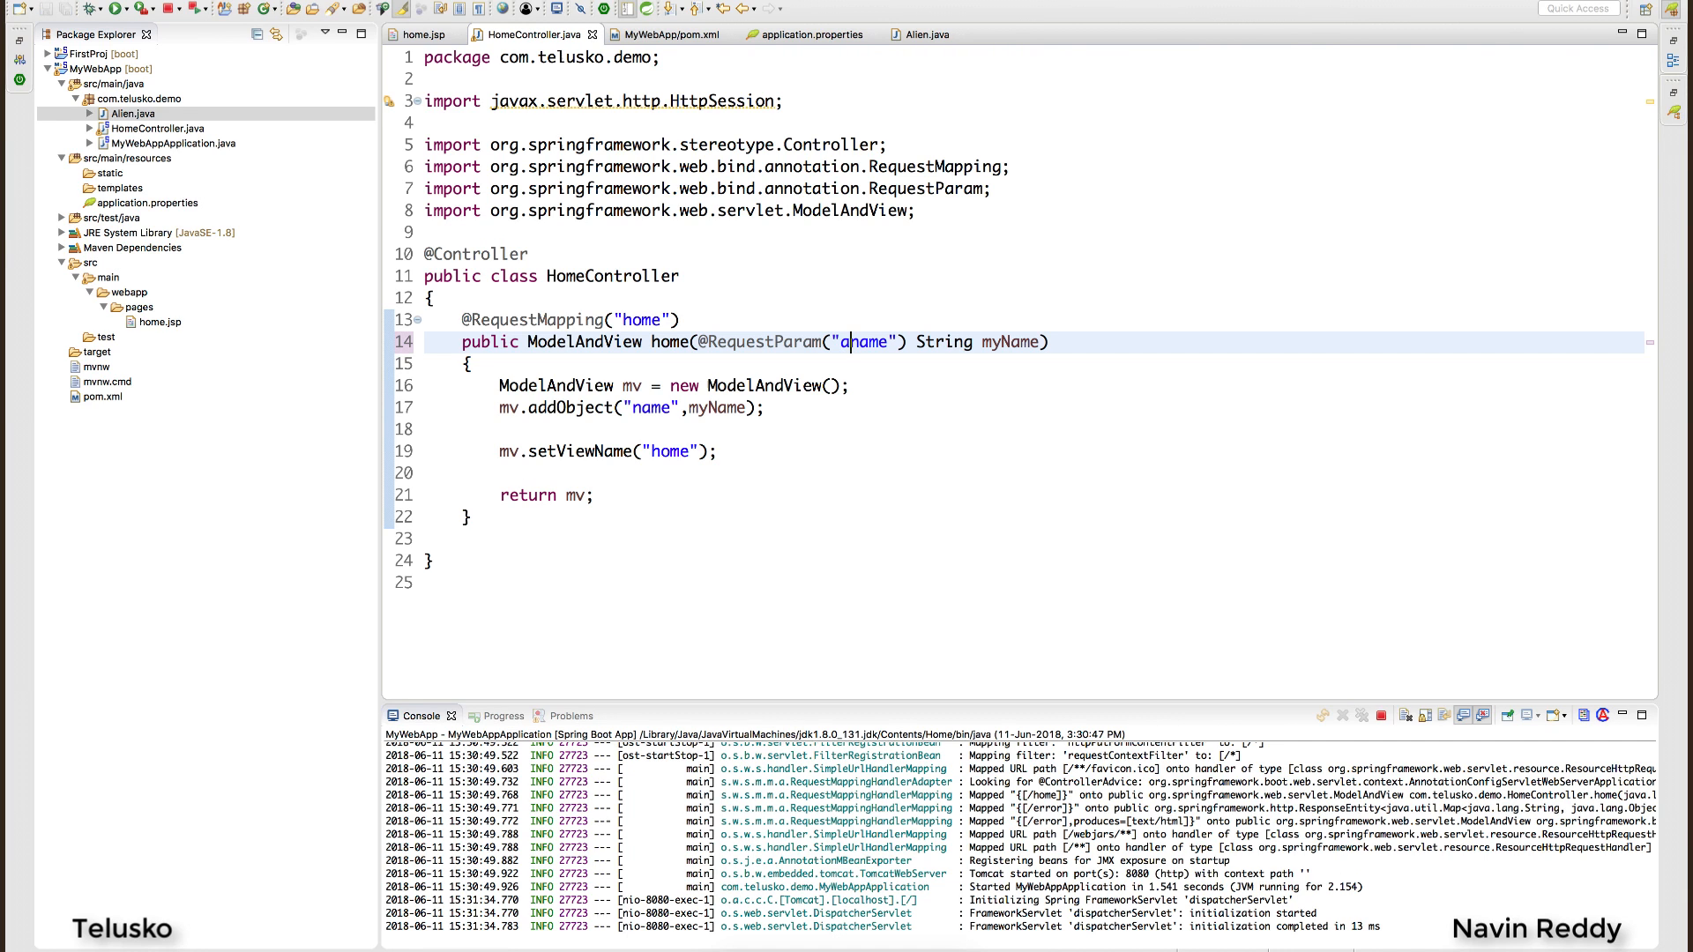
pyautogui.moveTo(942, 365)
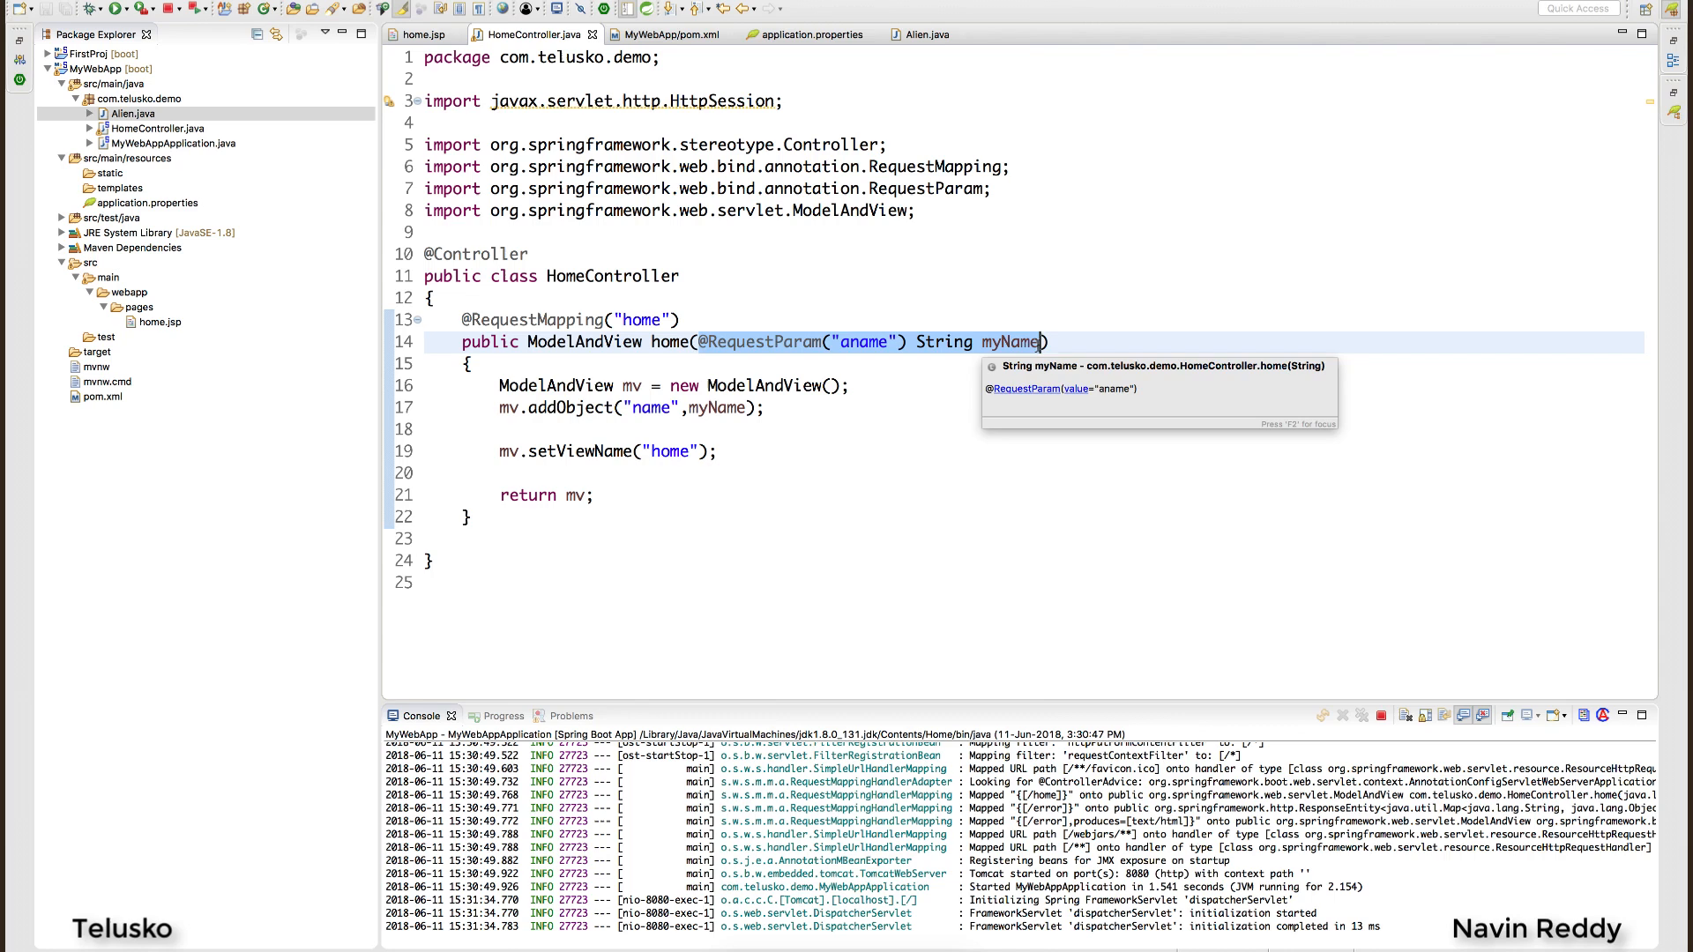
# Make home accept an Alien alien parameter and add it to the model as "obj", then save.
pyautogui.write('Alien )')
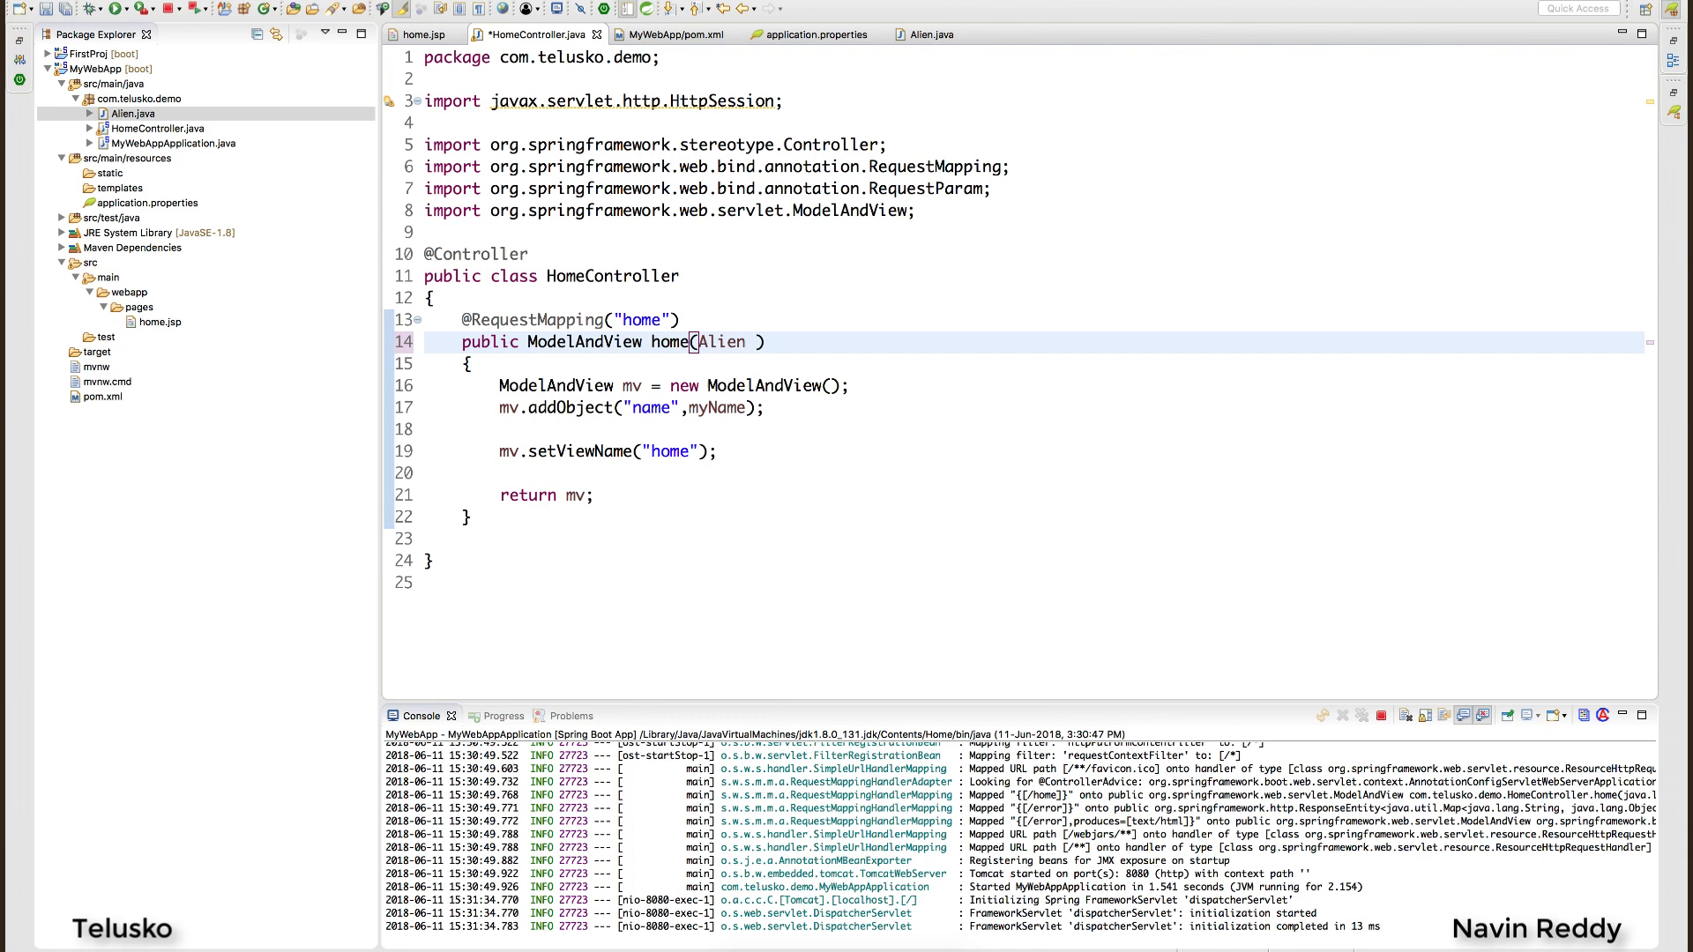
pyautogui.write('alien')
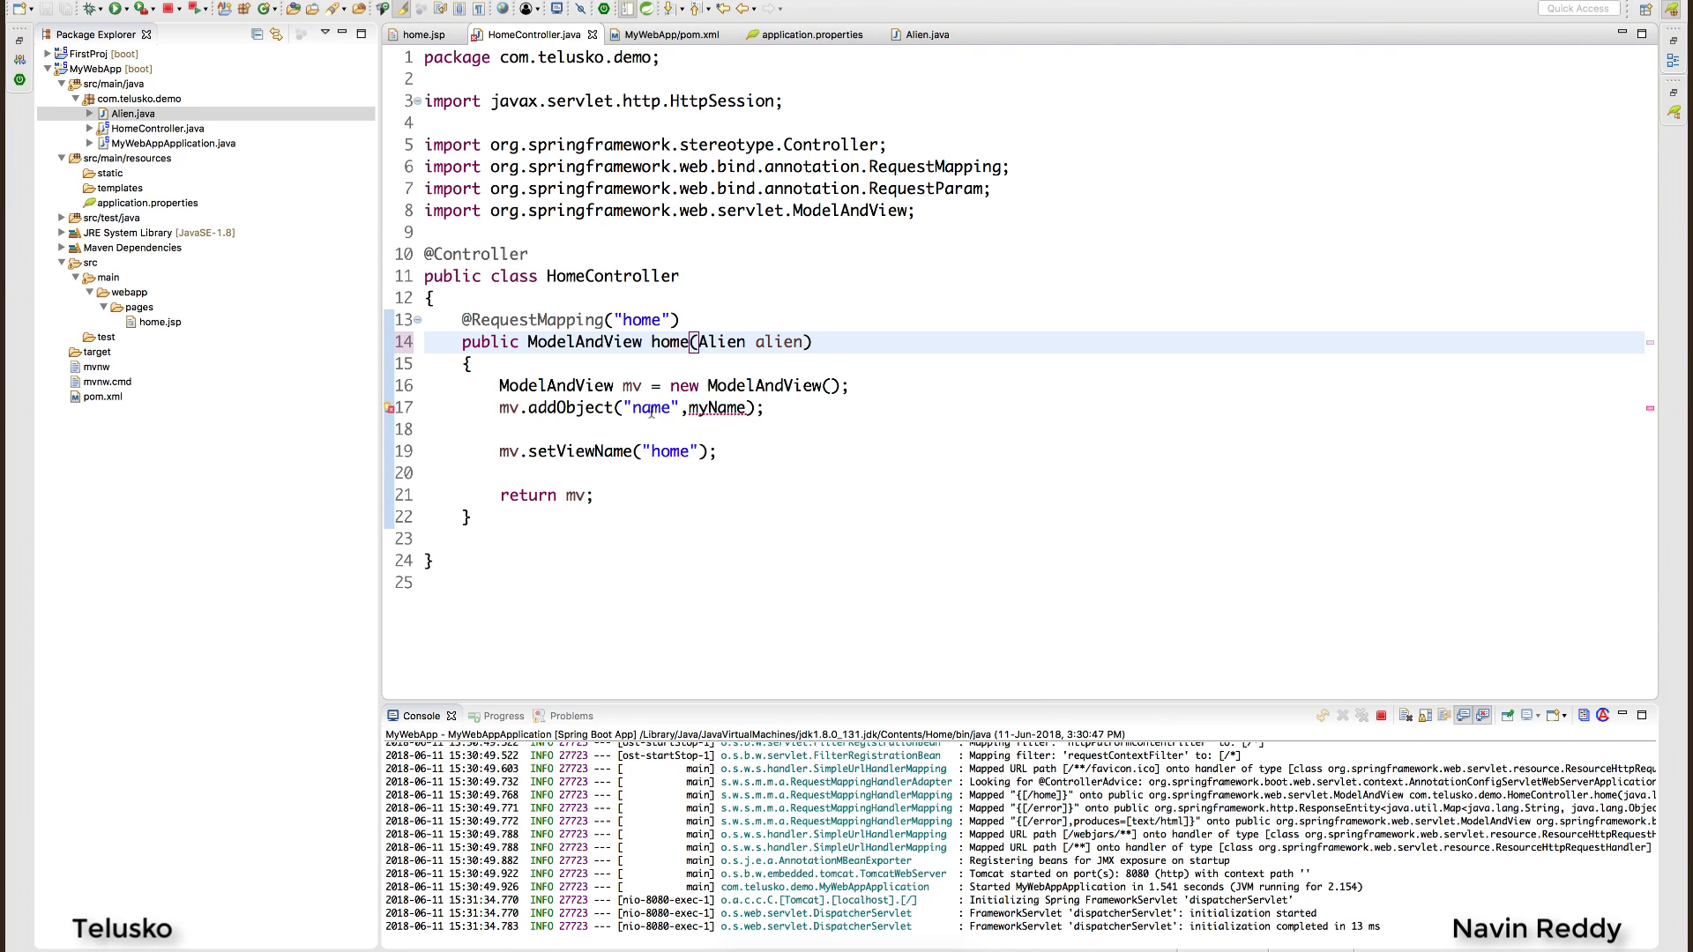
pyautogui.click(647, 407)
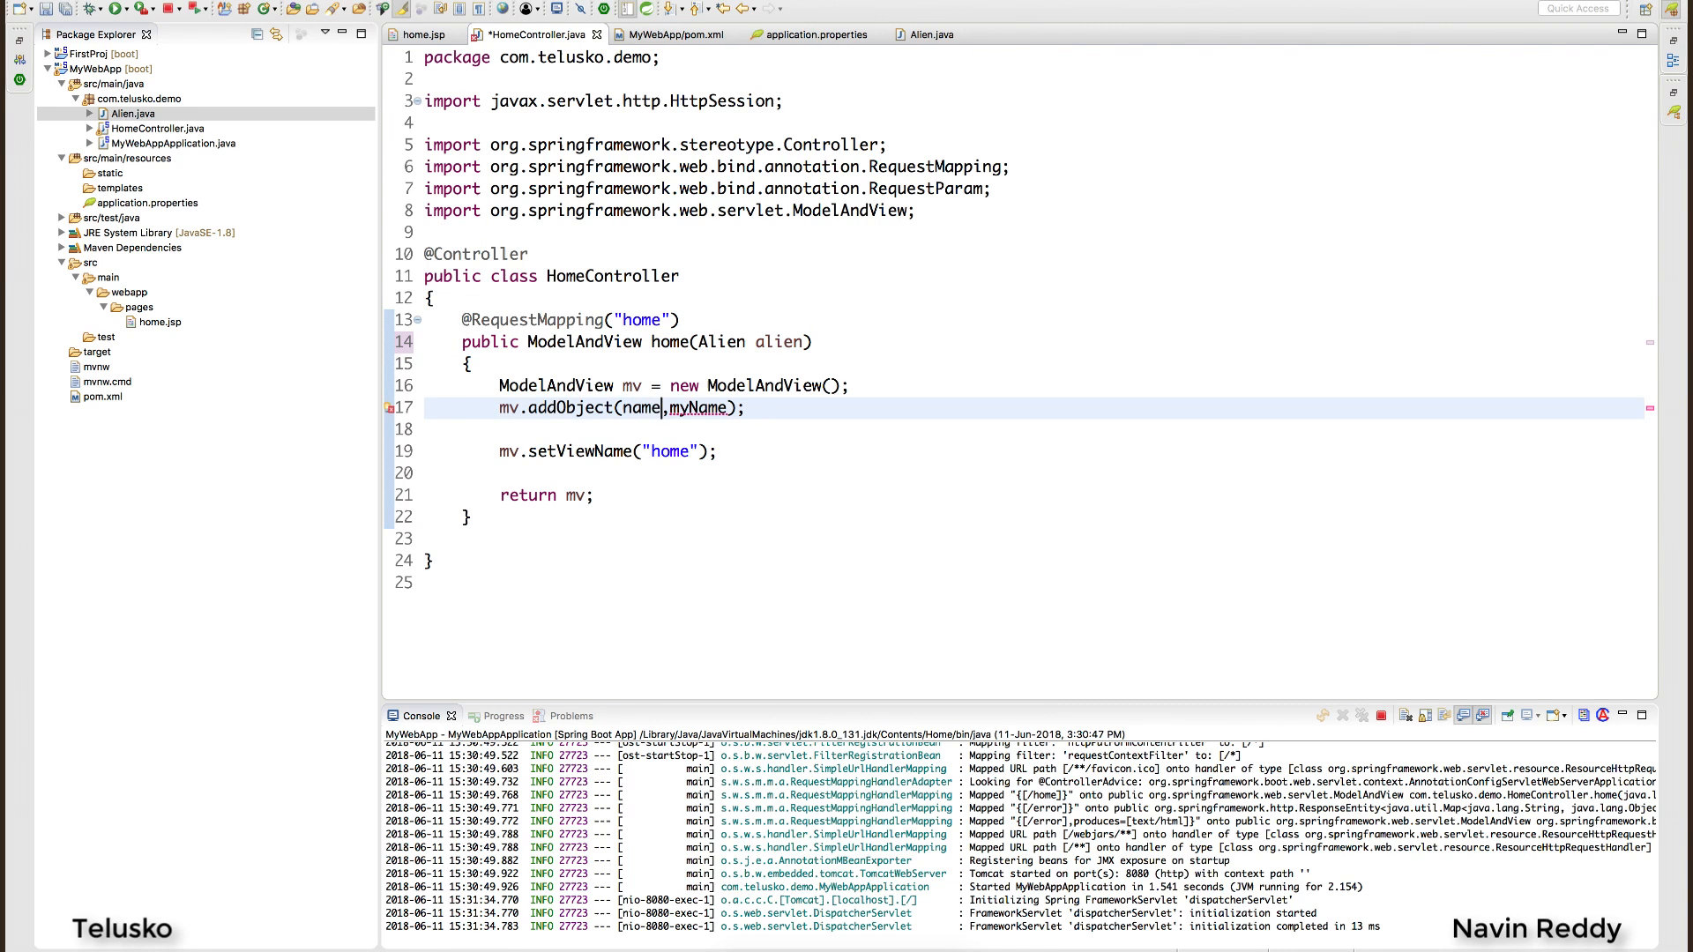
pyautogui.doubleClick(639, 408)
pyautogui.write('"obj')
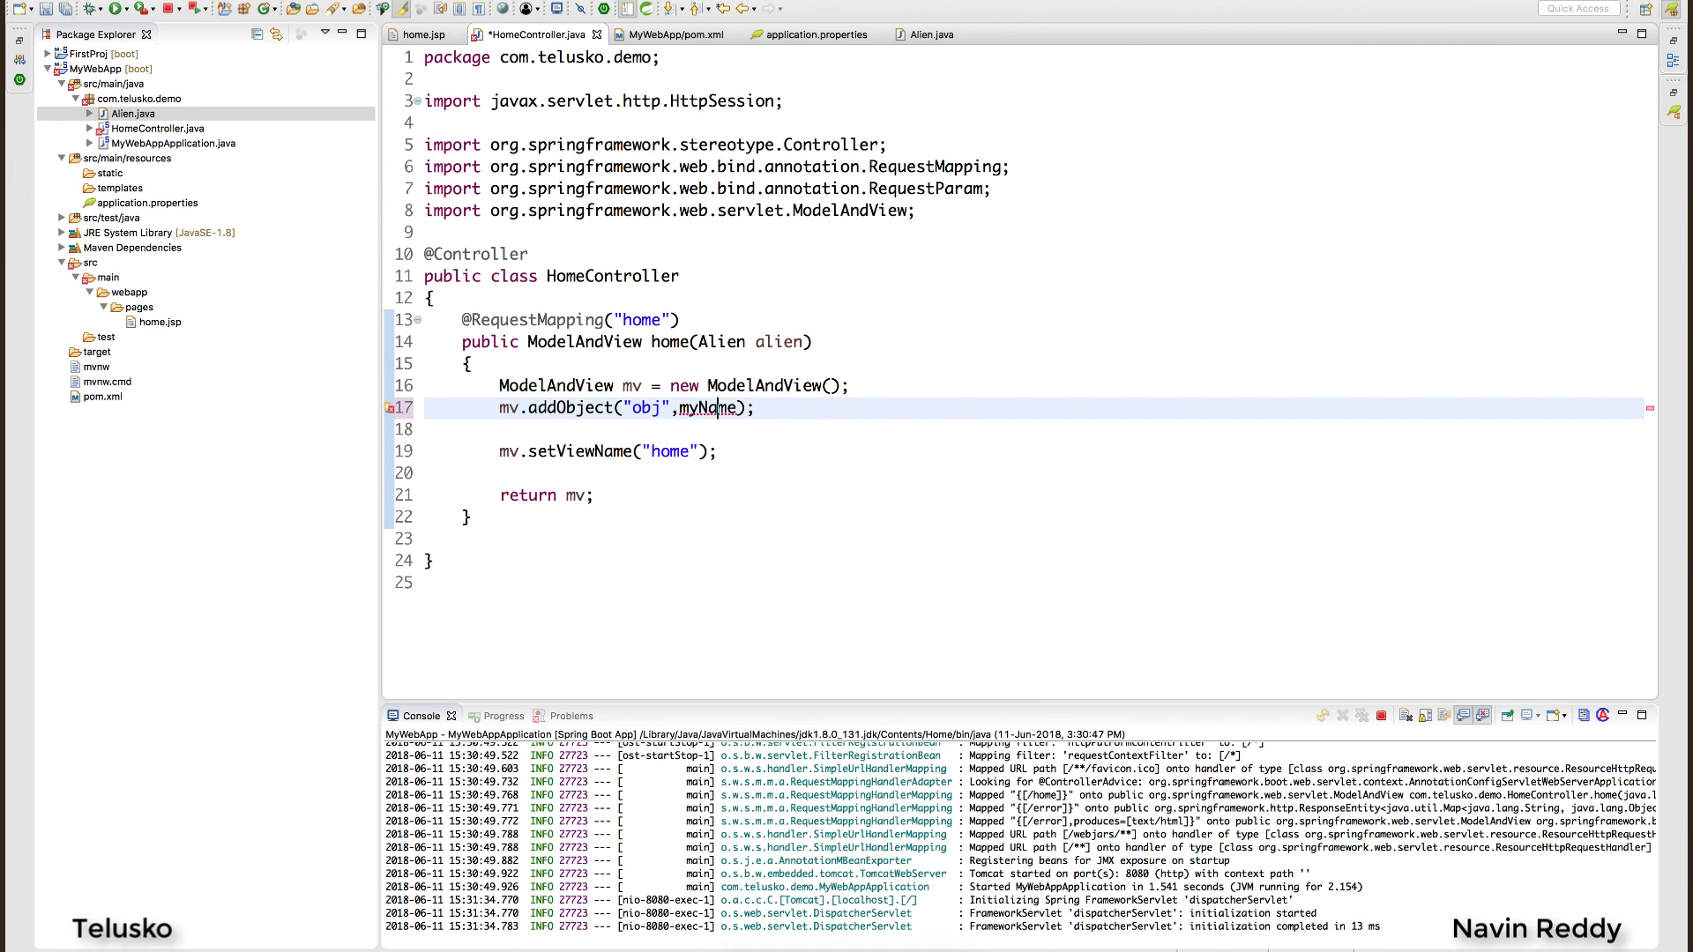
pyautogui.write('alien')
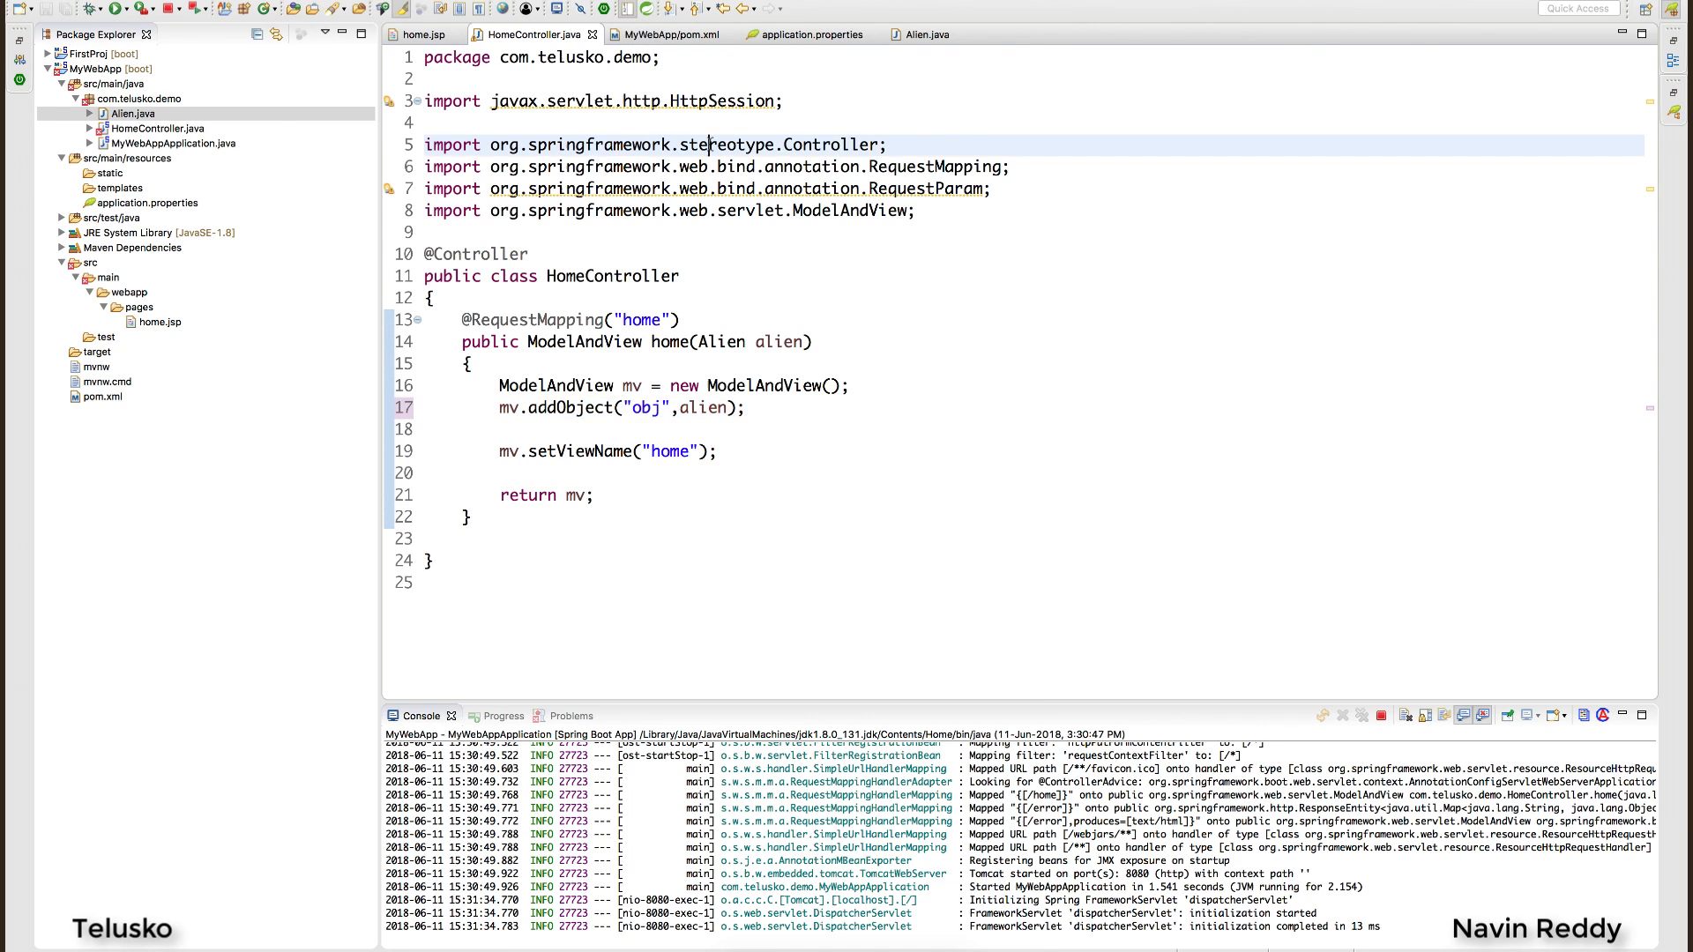
pyautogui.click(425, 34)
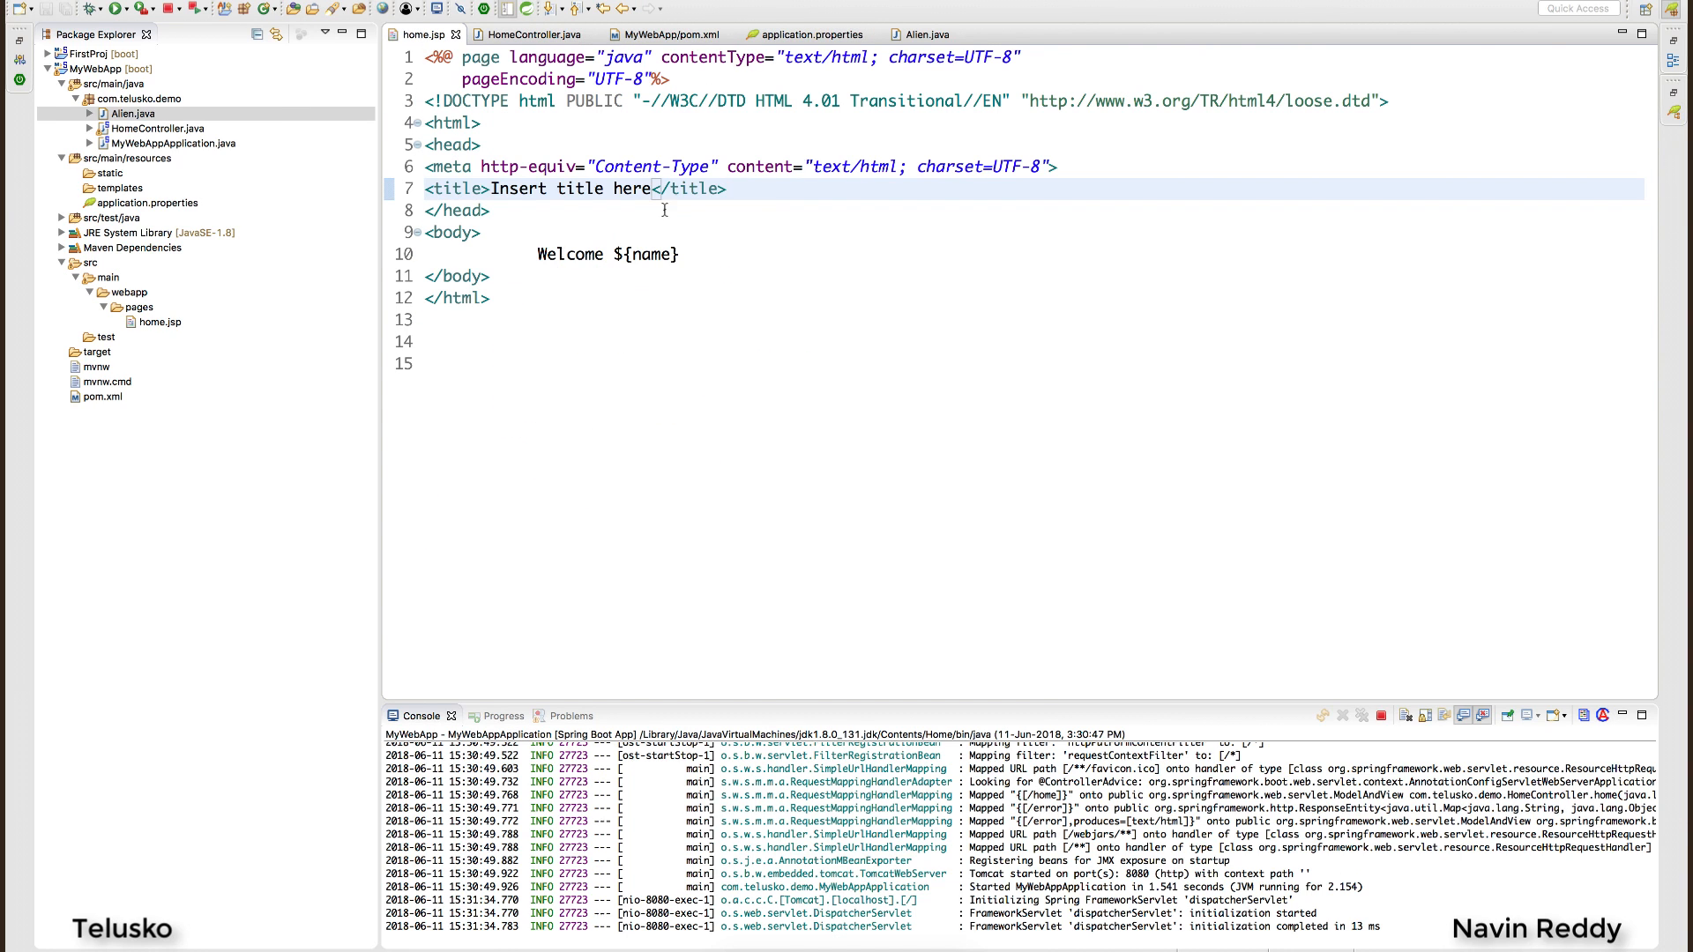
# Change the welcome line to Welcome ${obj.aid} , ${obj.aname} , ${obj.lang} and save.
pyautogui.write('obj')
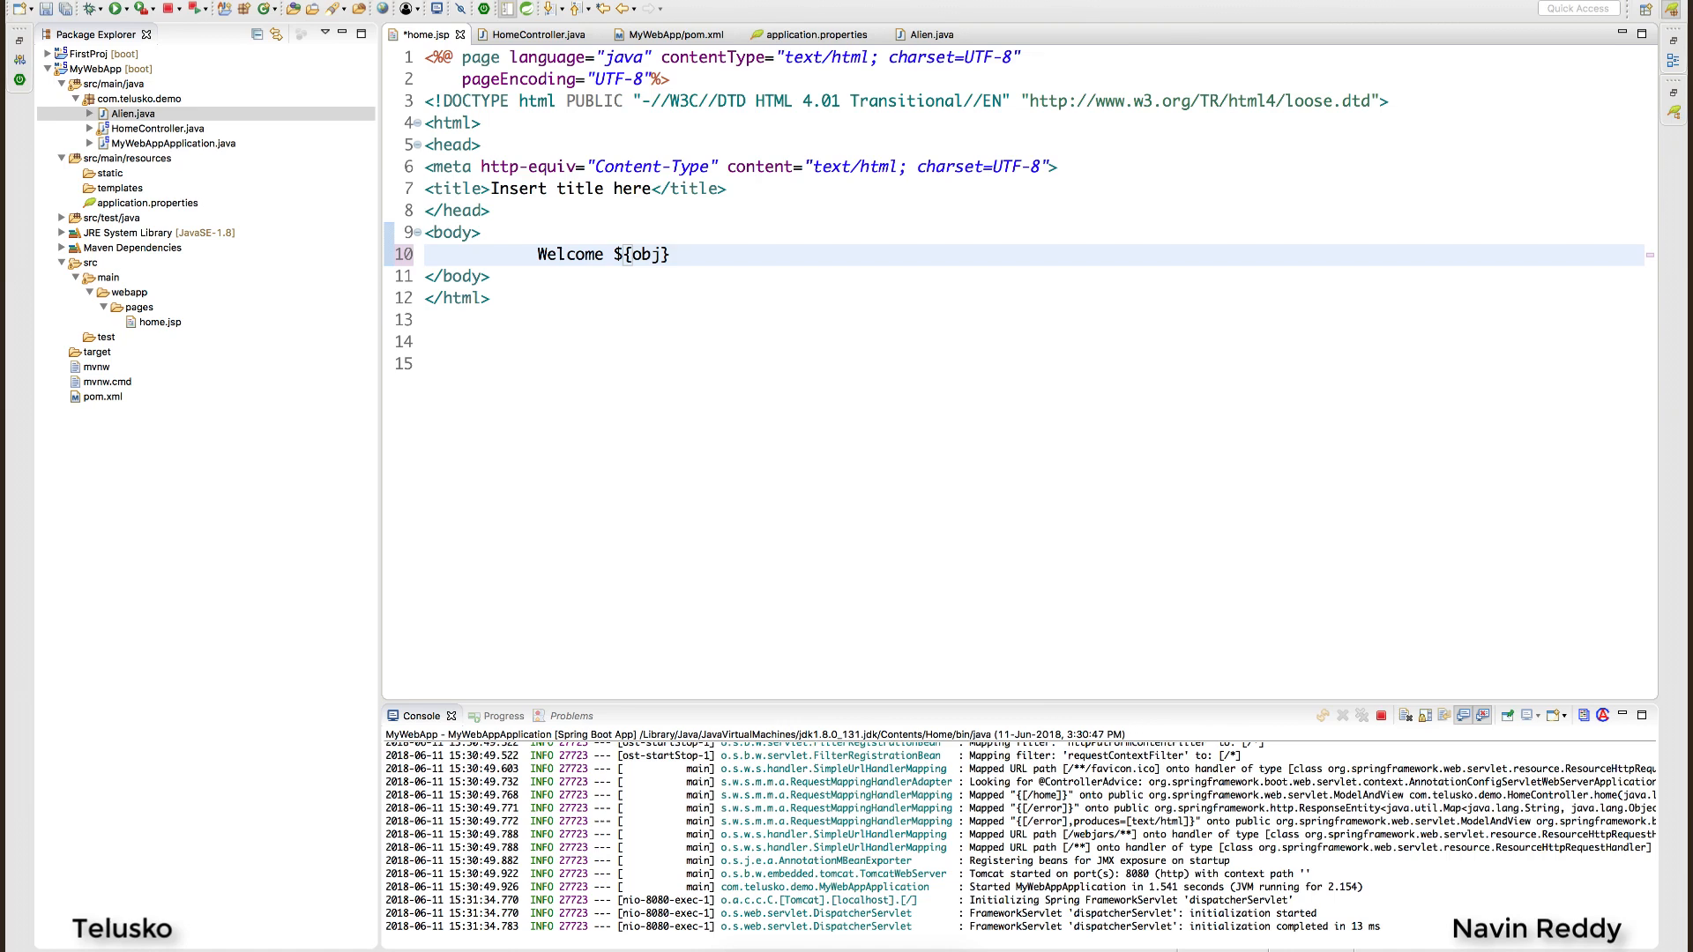
pyautogui.write('.aid')
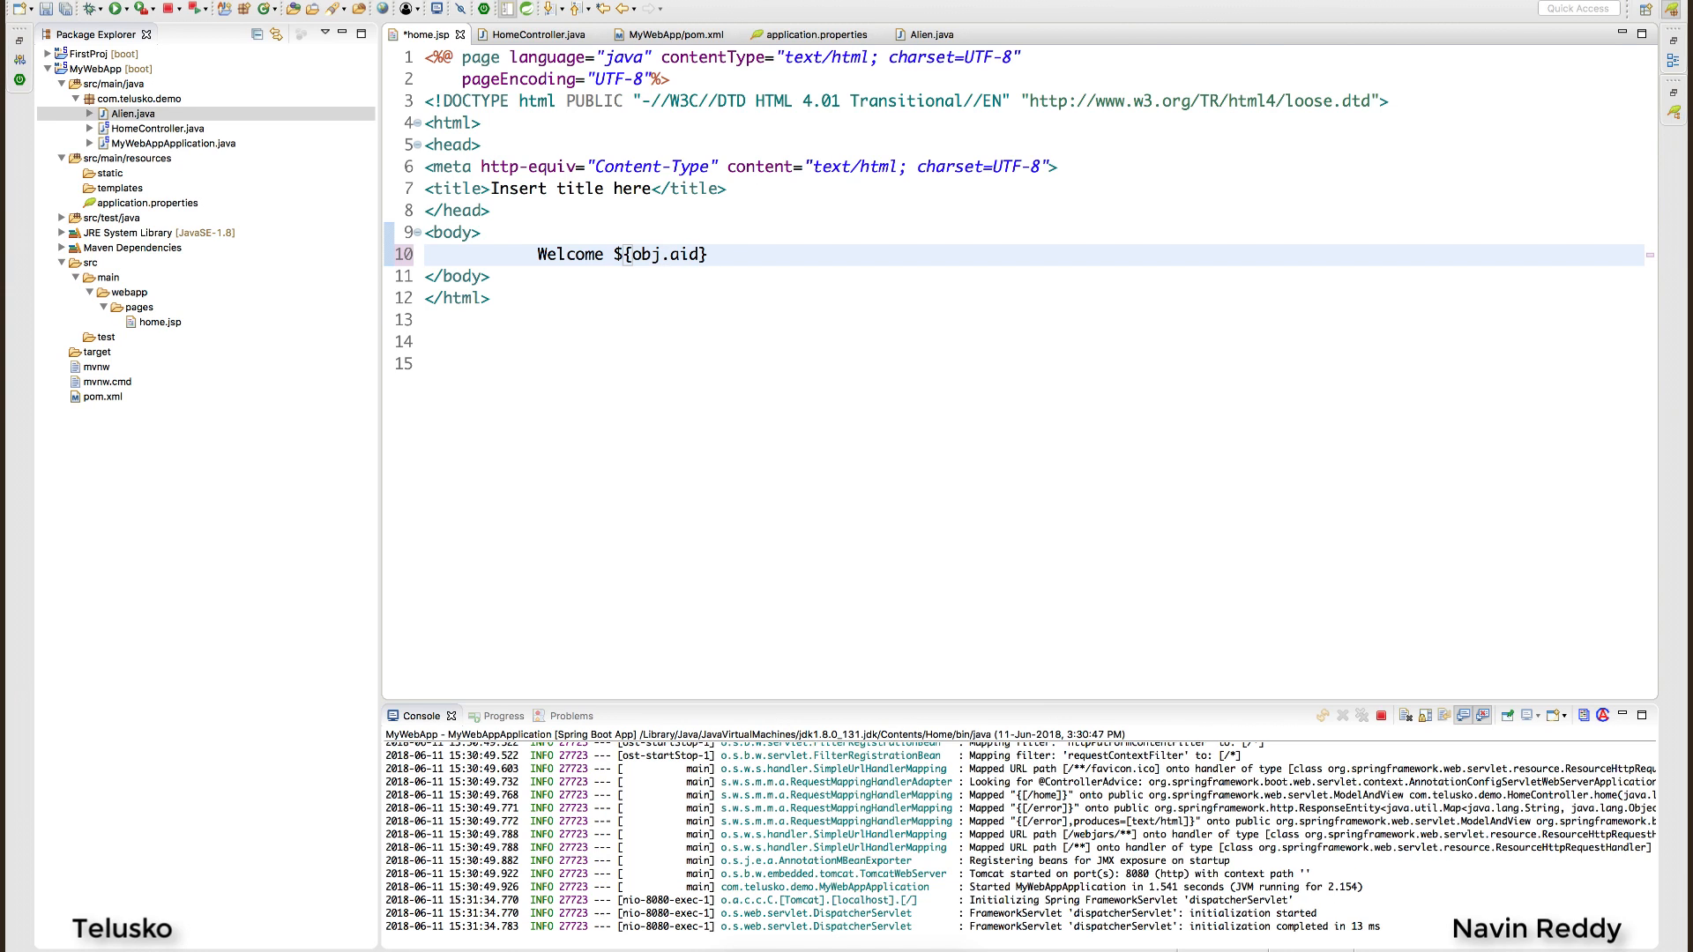
pyautogui.write(',')
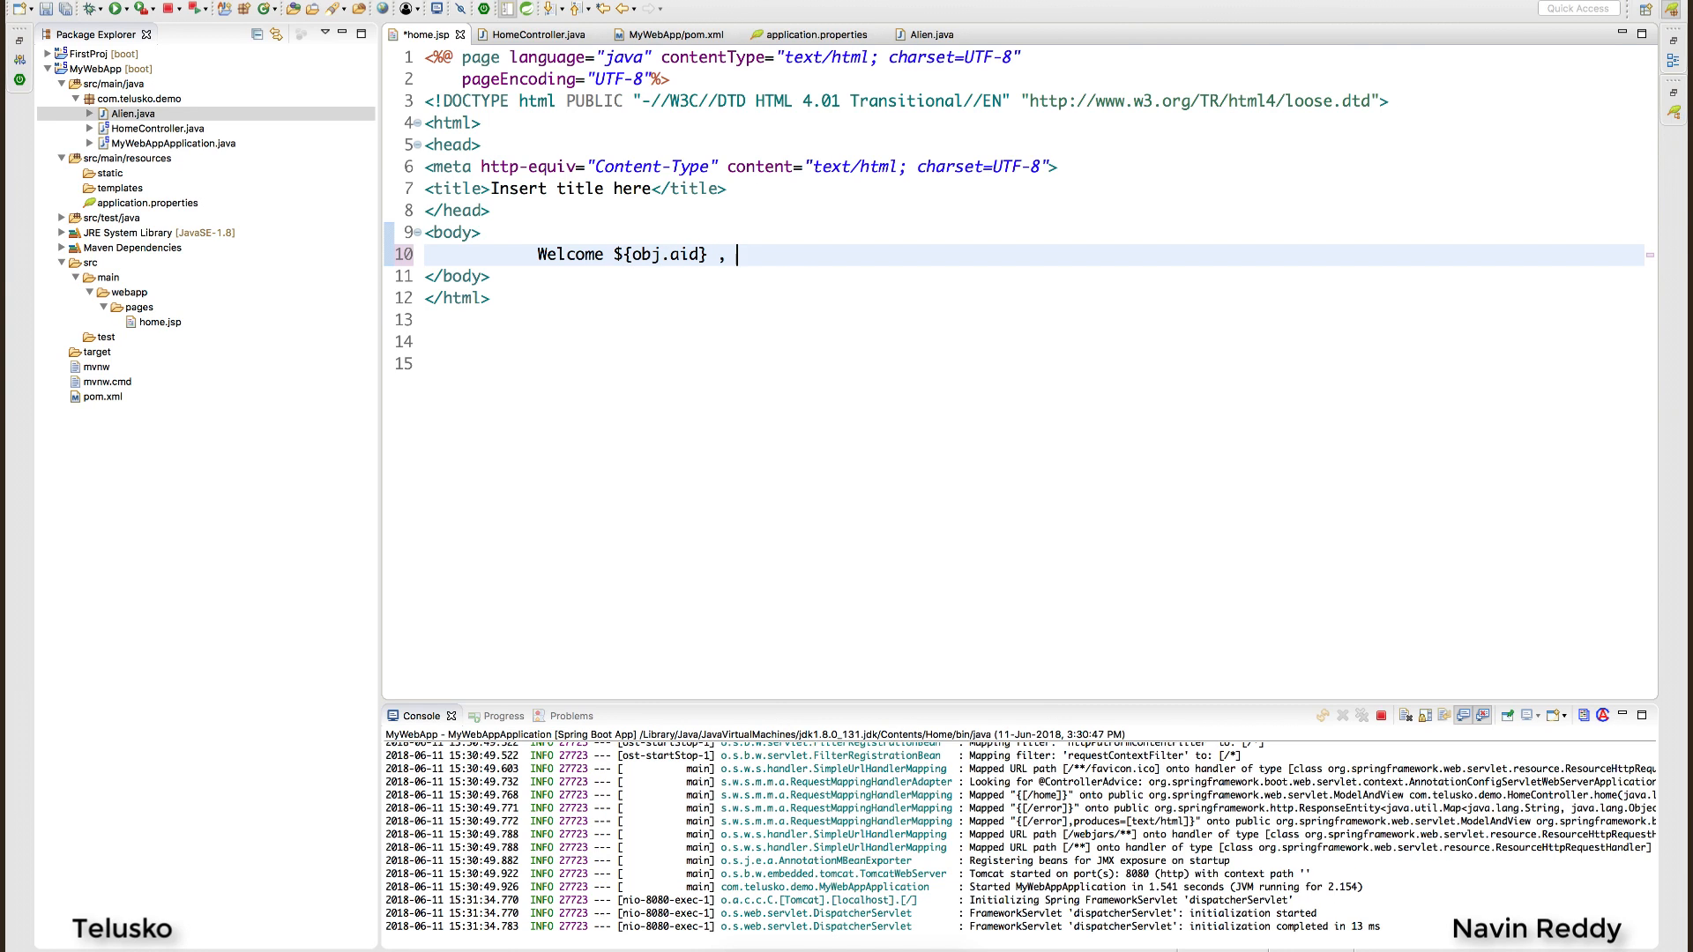
pyautogui.write('${obj.aname} ,')
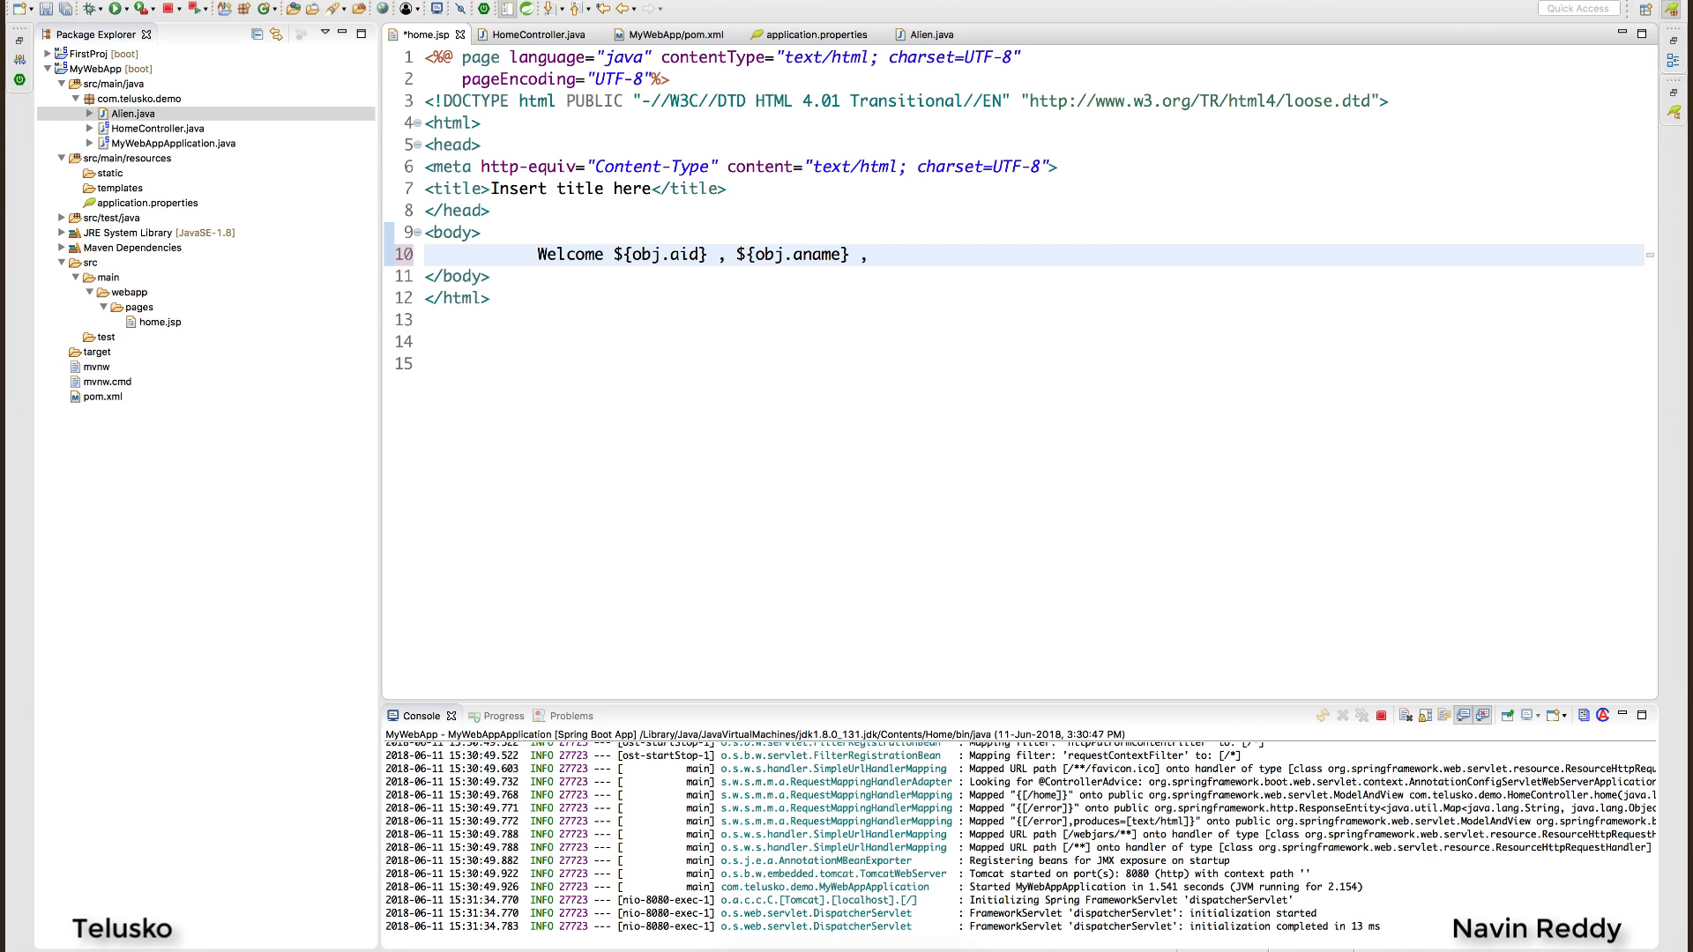
pyautogui.click(875, 254)
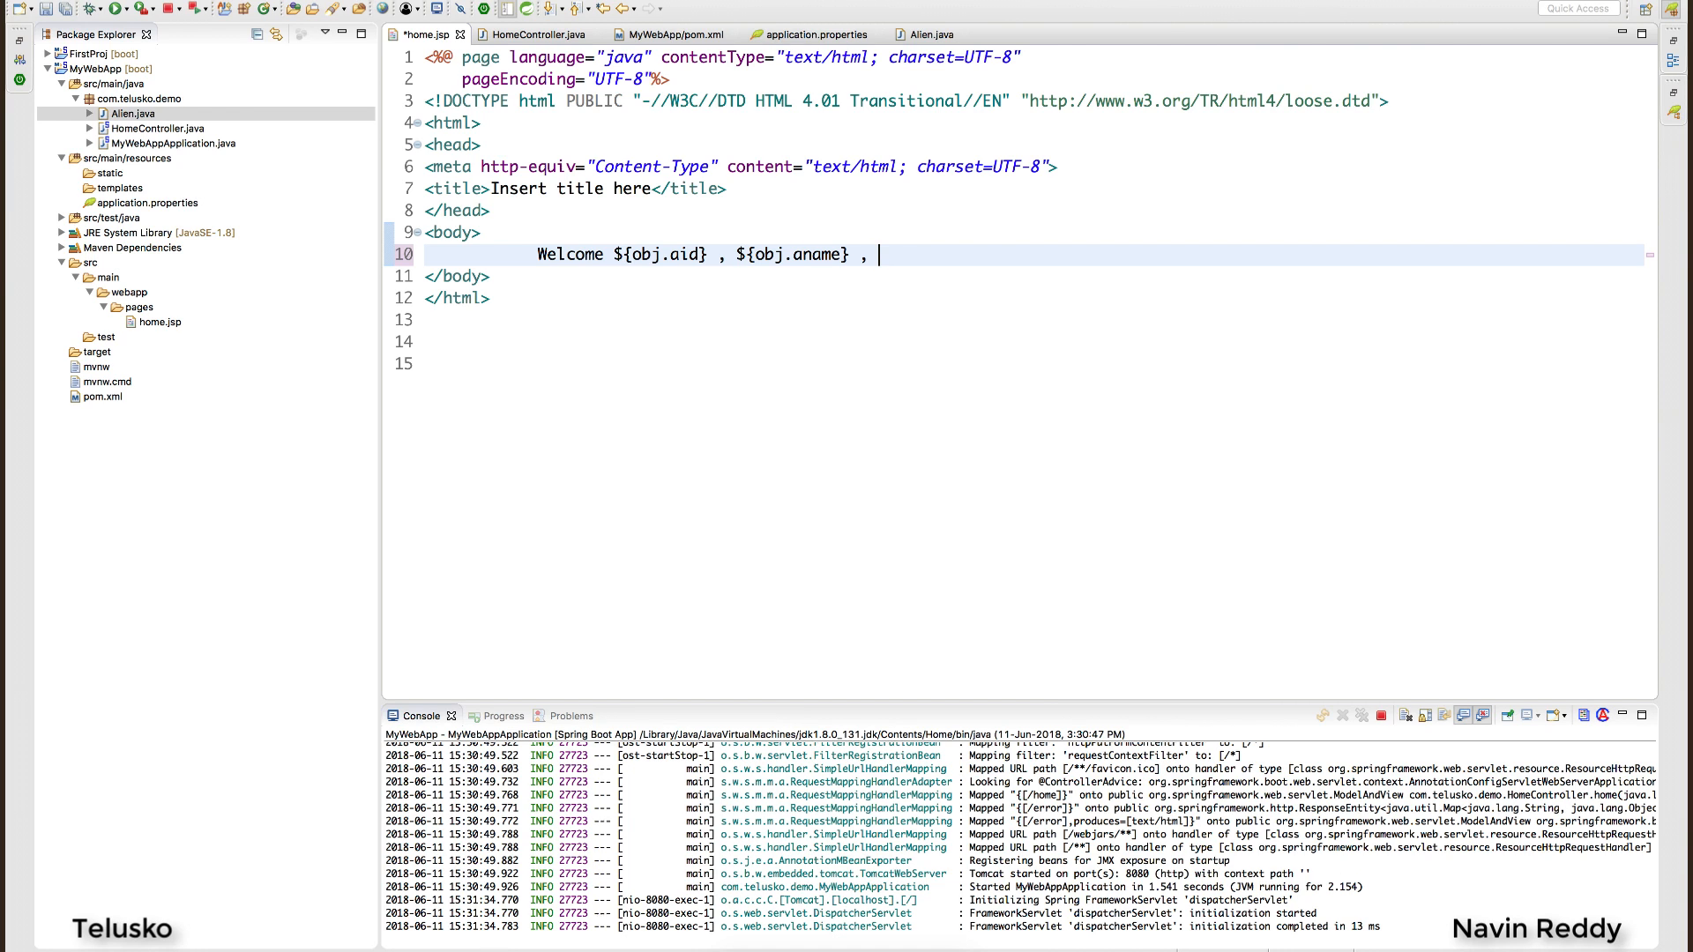
pyautogui.write('${obj.')
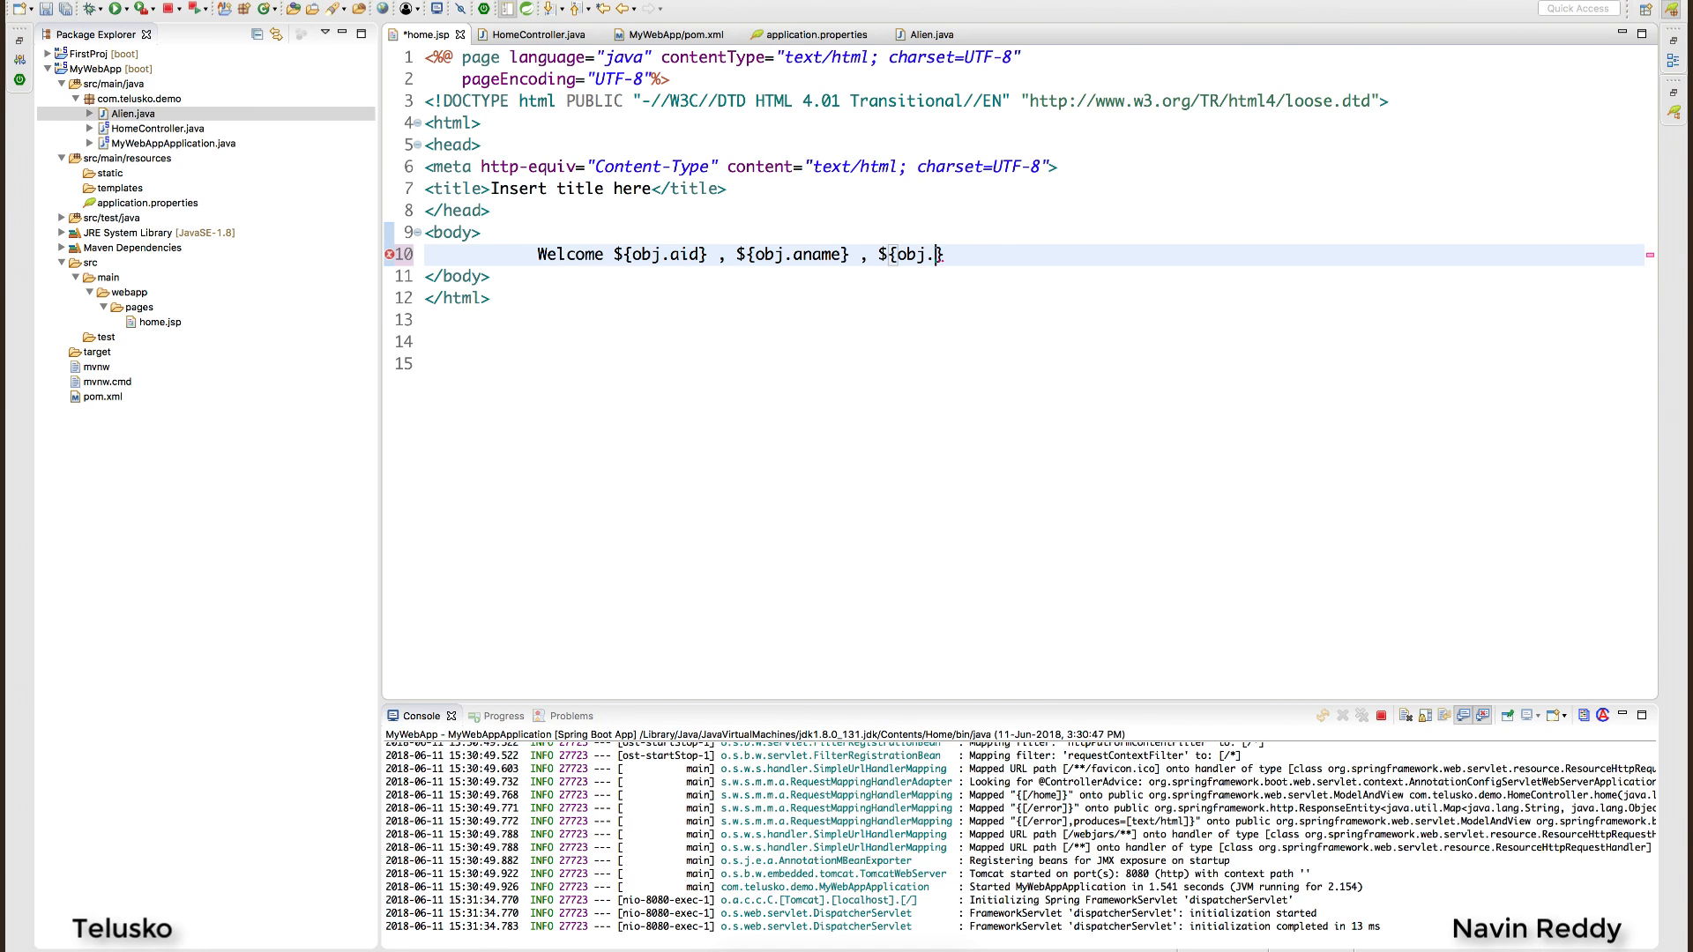
pyautogui.write('lang=java')
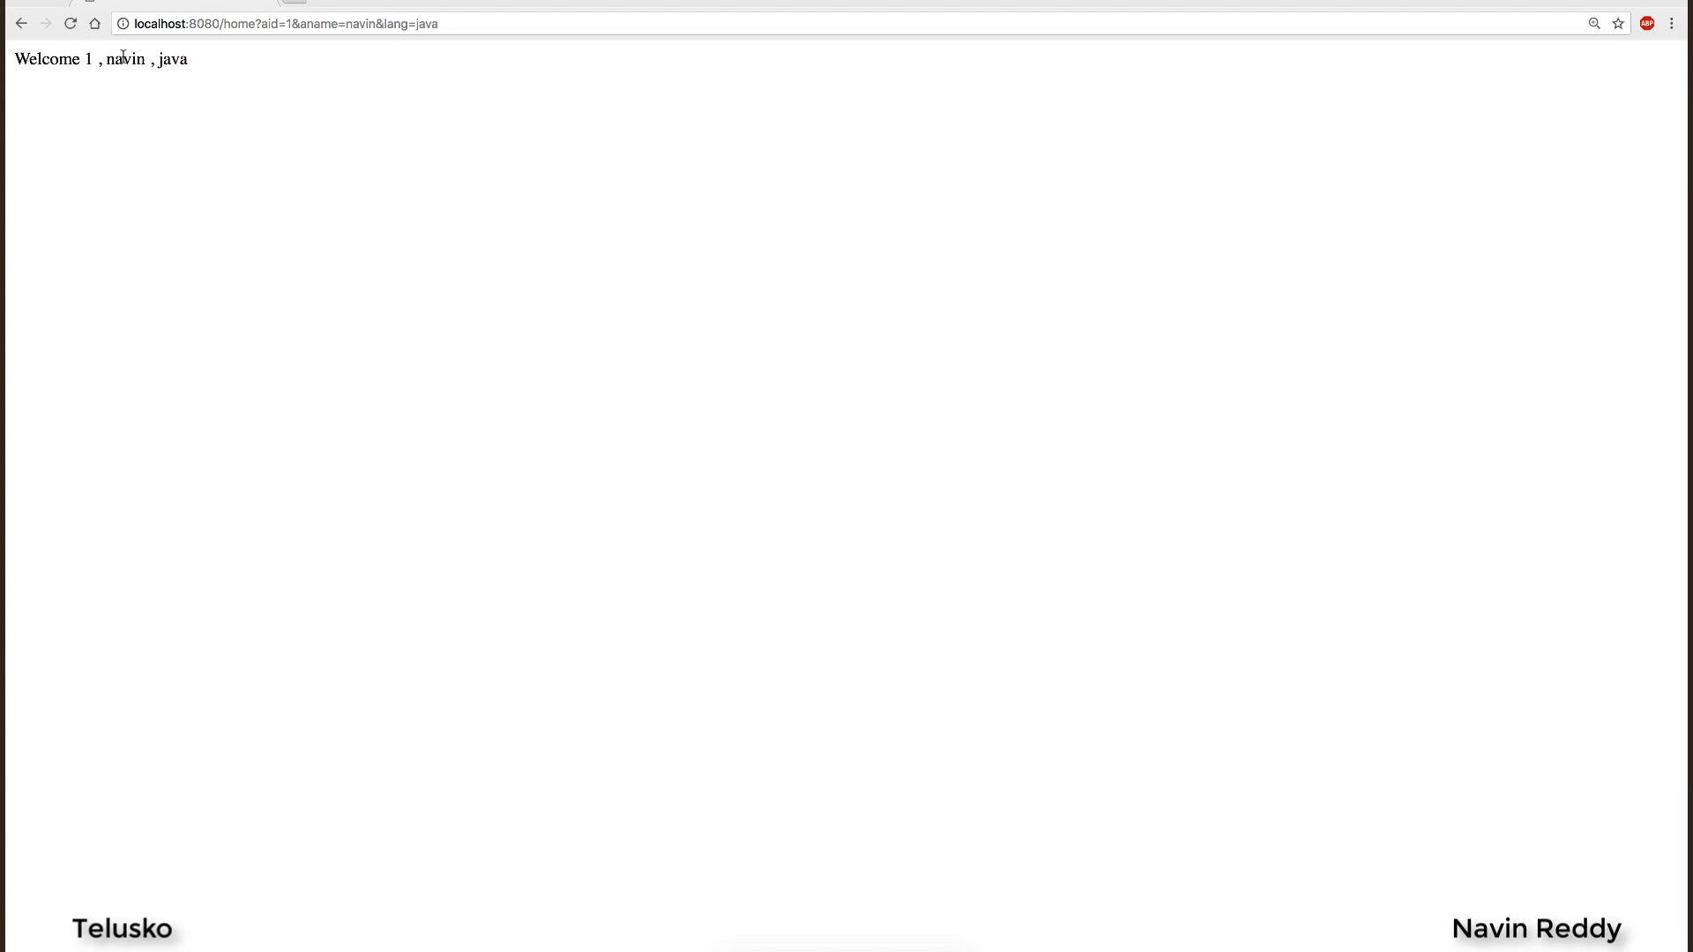
pyautogui.moveTo(511, 23)
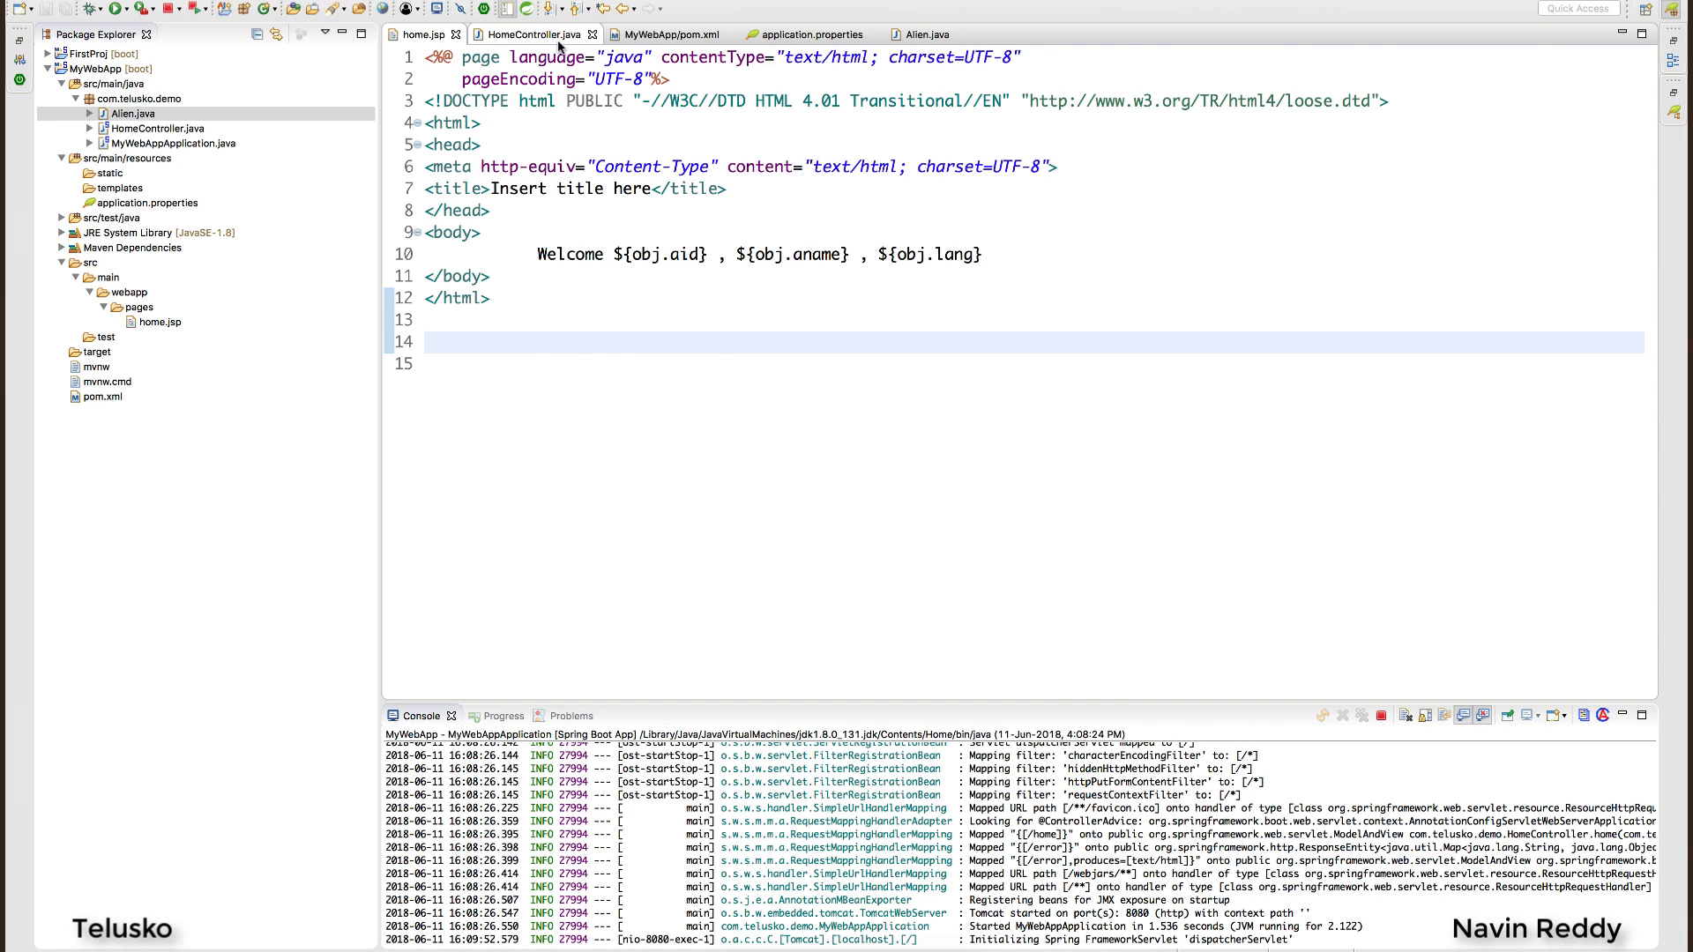
# Return to the HomeController.java editor.
pyautogui.click(529, 34)
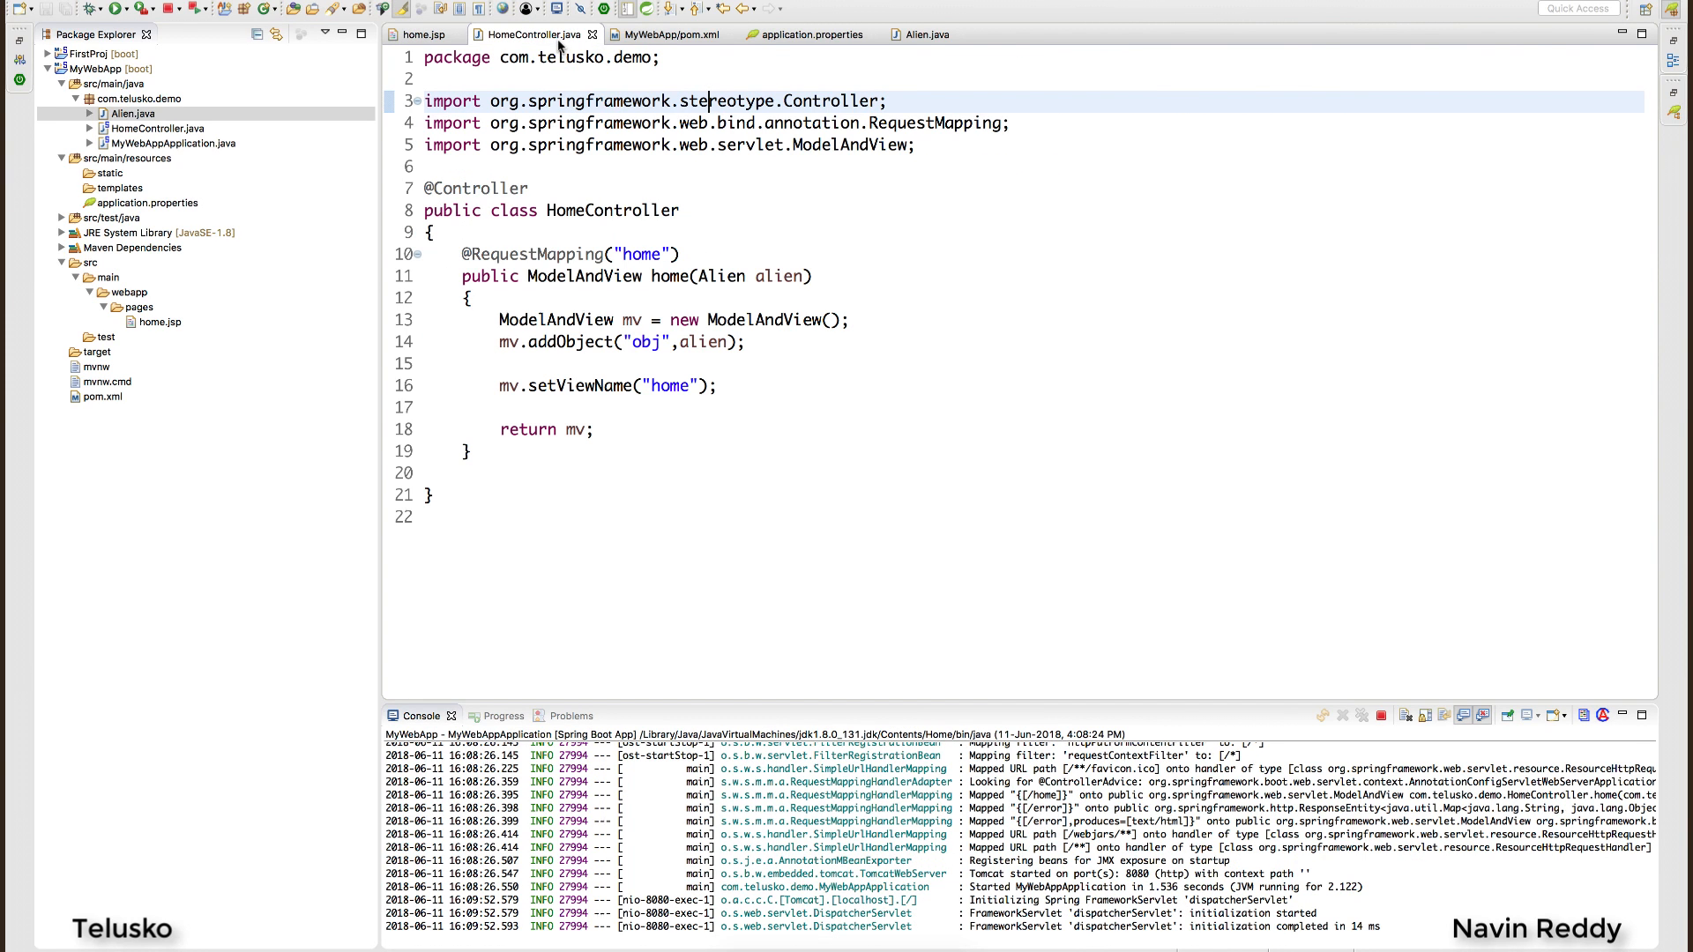